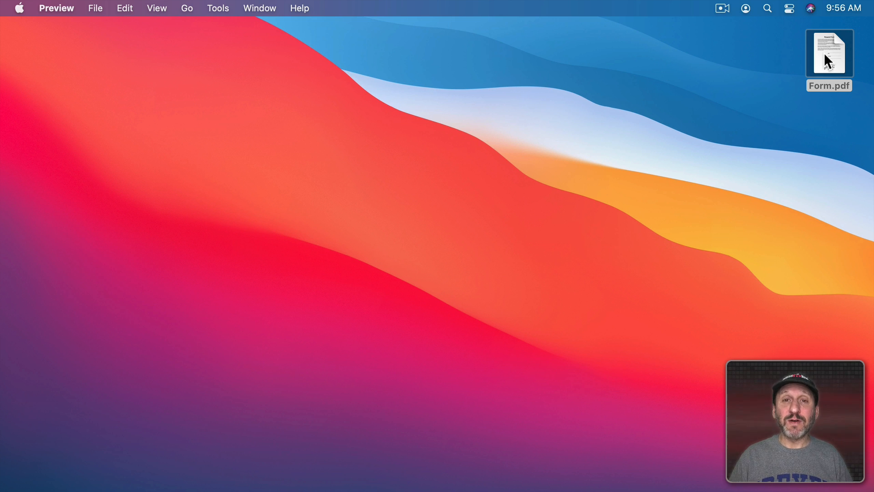
Open Form.pdf from the desktop in Preview
double_click(828, 53)
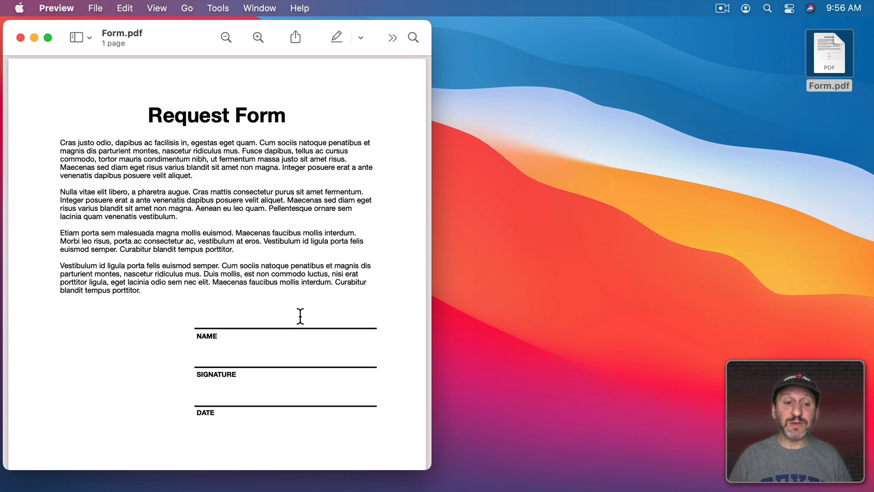
mouse_move(259, 428)
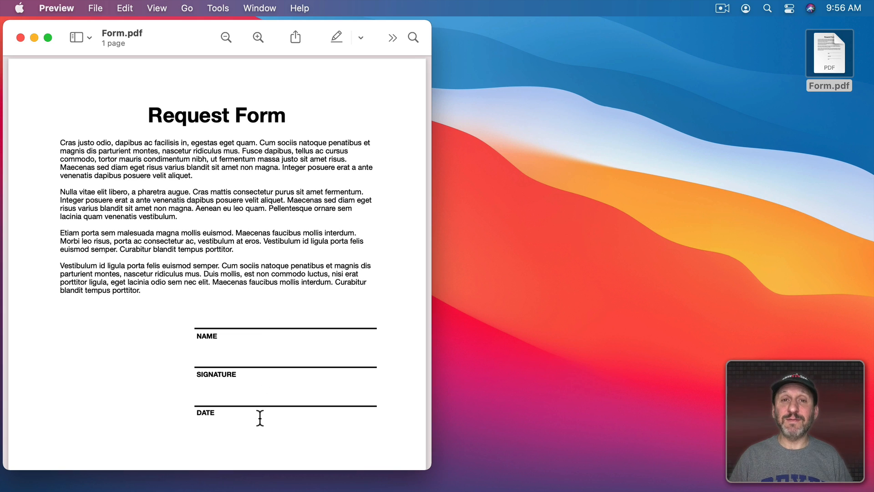
mouse_move(227, 368)
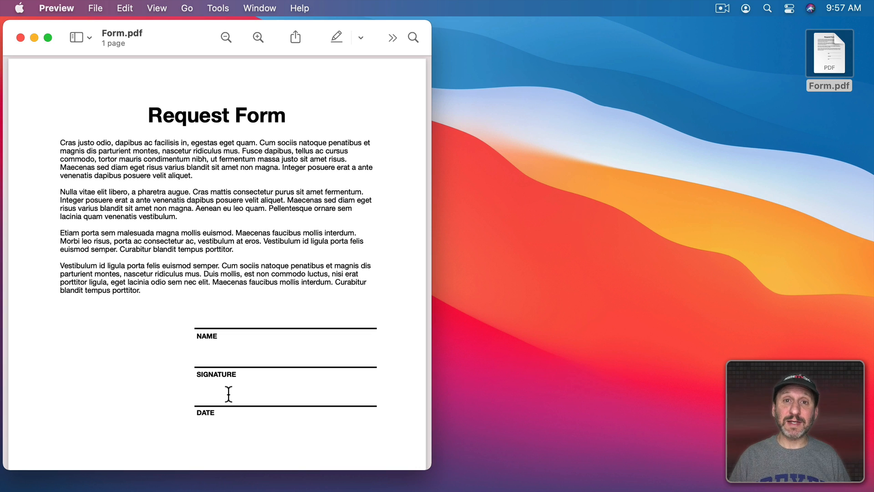
mouse_move(332, 167)
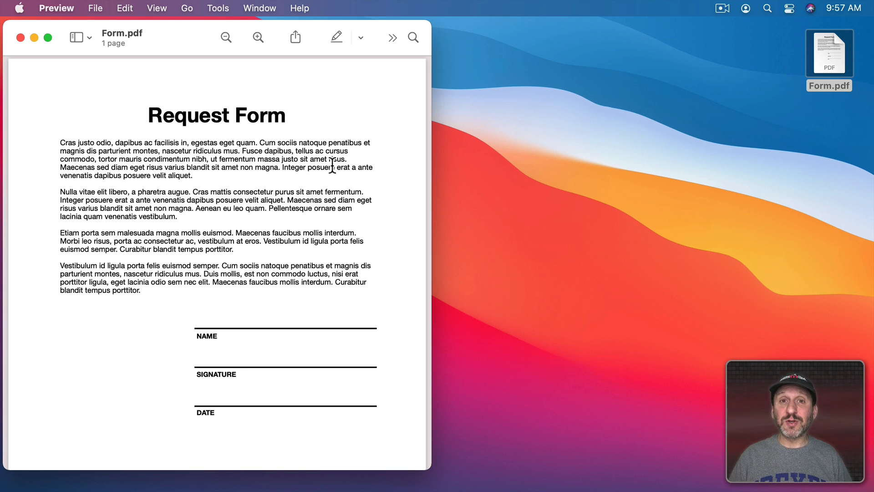
mouse_move(237, 69)
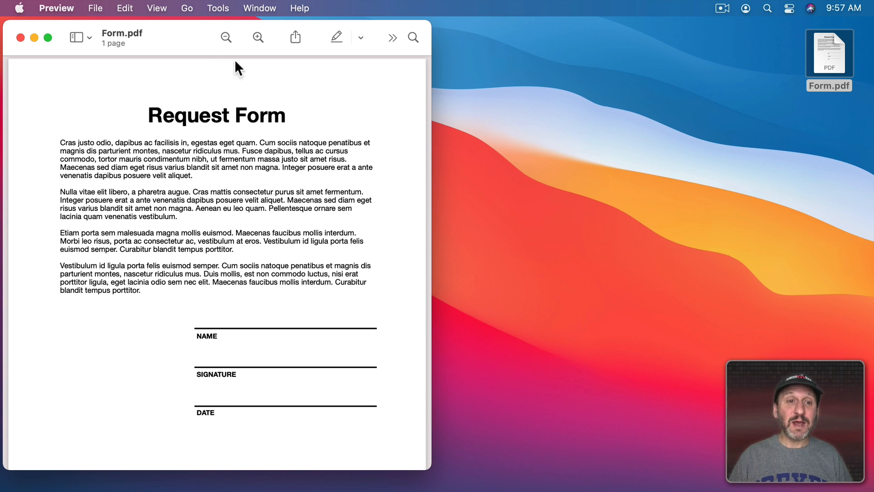
mouse_move(393, 37)
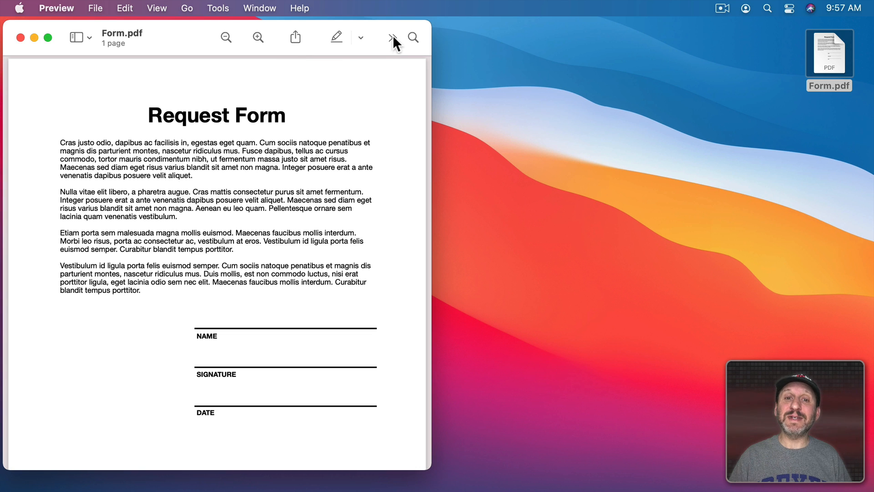
Reveal the hidden toolbar buttons via the overflow chevron and widen the window
click(391, 37)
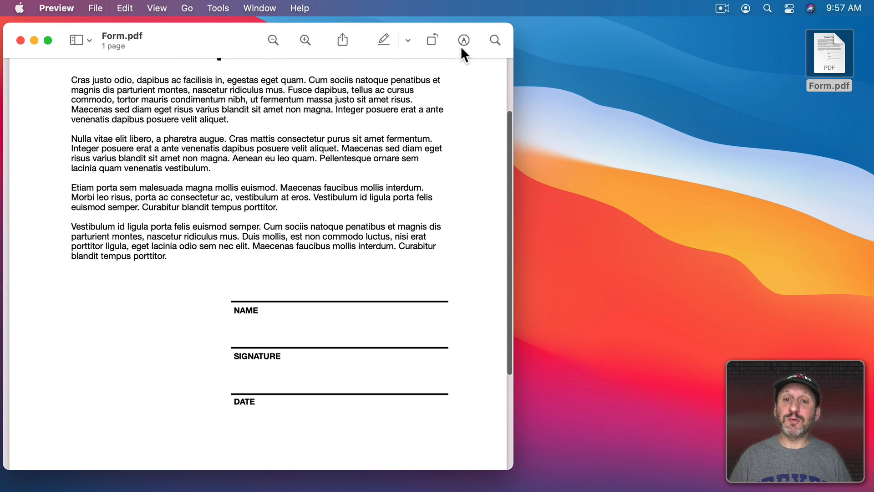
Show the Markup toolbar and insert a text box onto the form
click(463, 40)
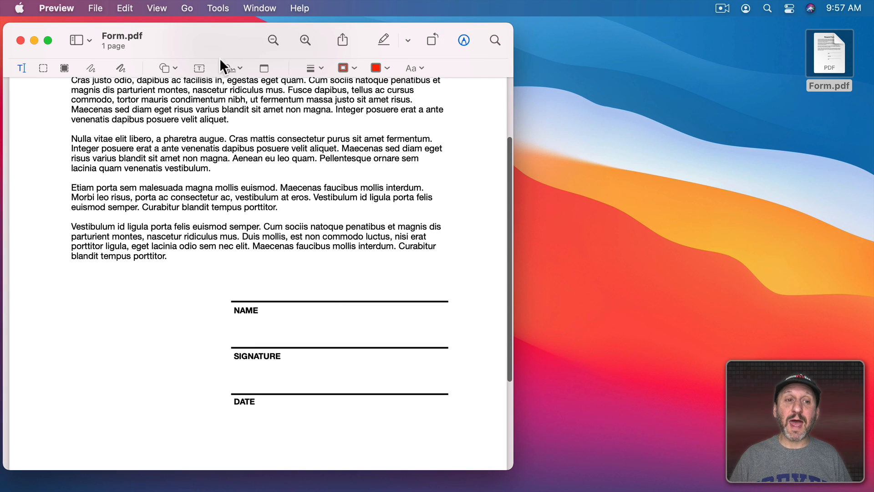
mouse_move(416, 80)
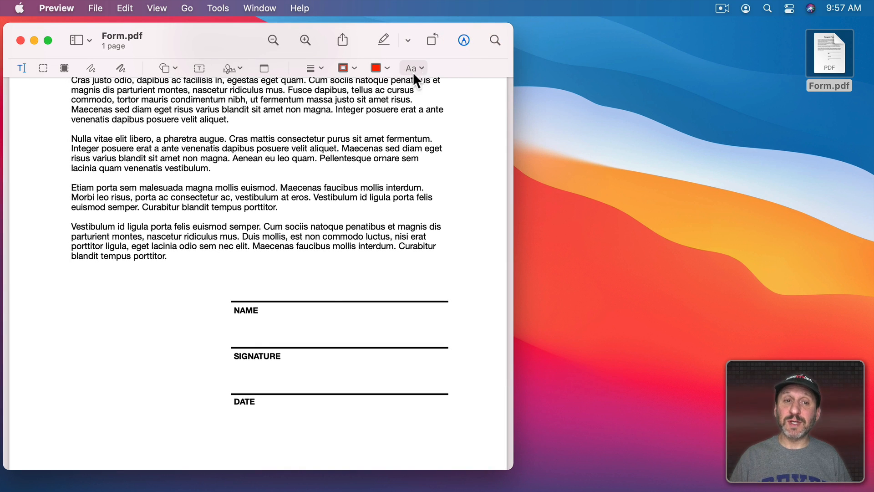
mouse_move(199, 68)
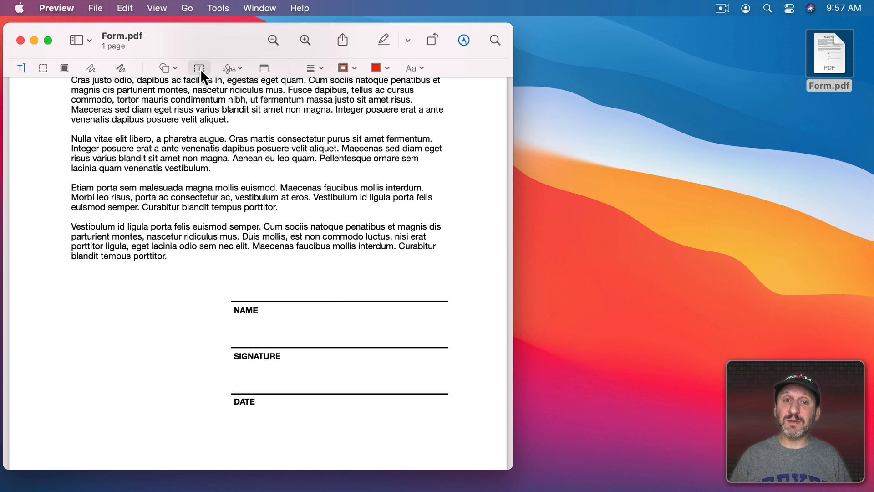
click(199, 68)
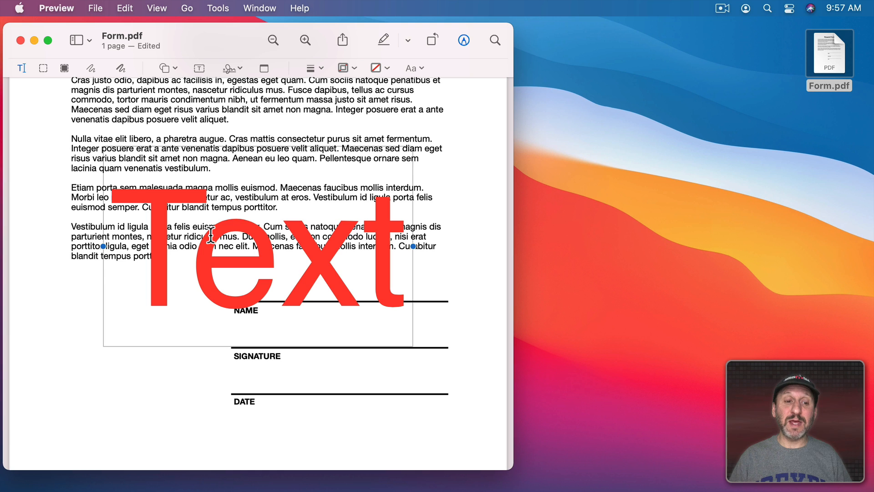
mouse_move(182, 252)
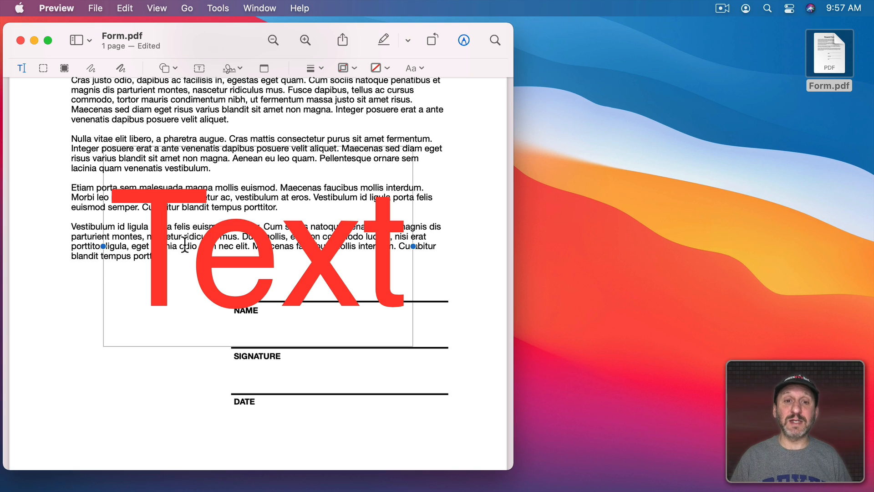
mouse_move(331, 140)
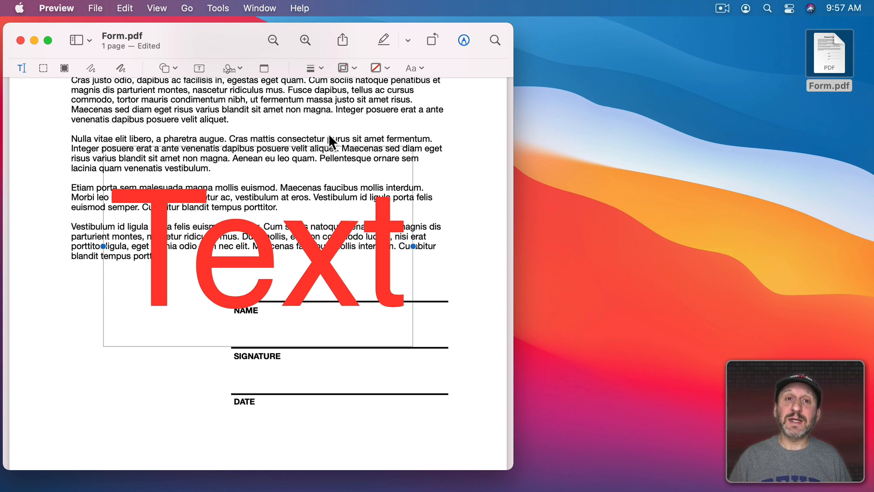
Set the placeholder text to about 23 pt and black
click(411, 67)
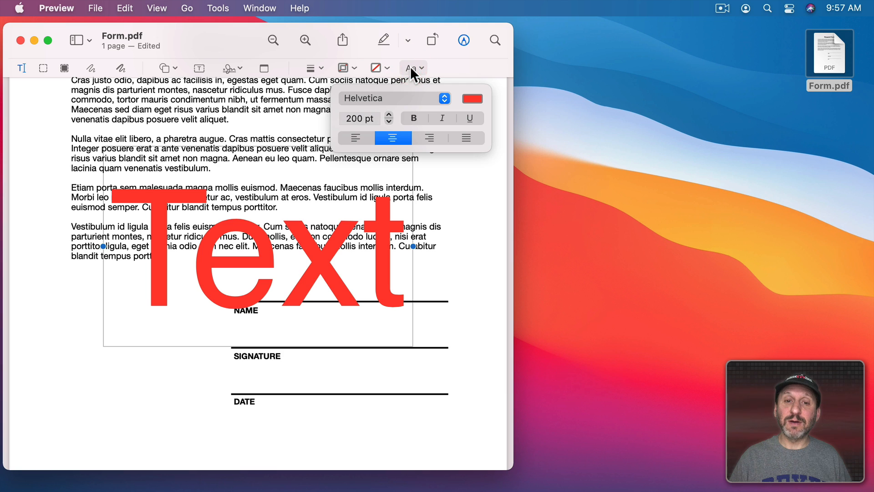
click(359, 118)
text(24)
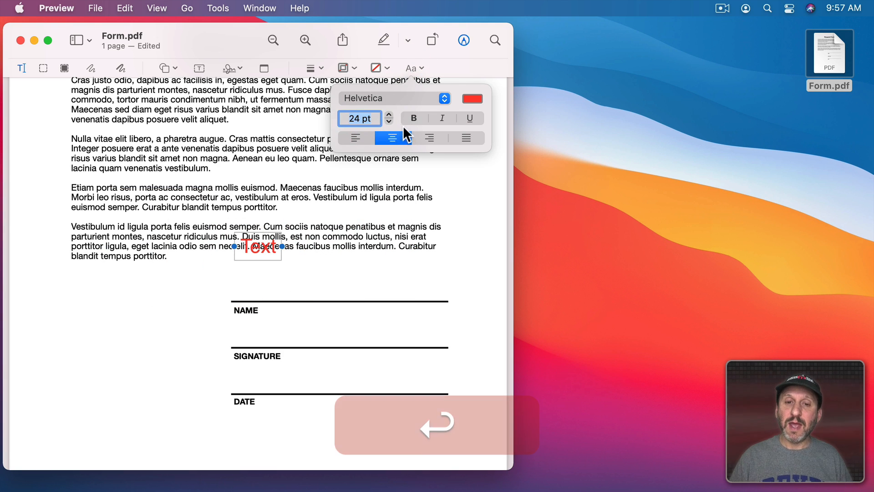
click(473, 97)
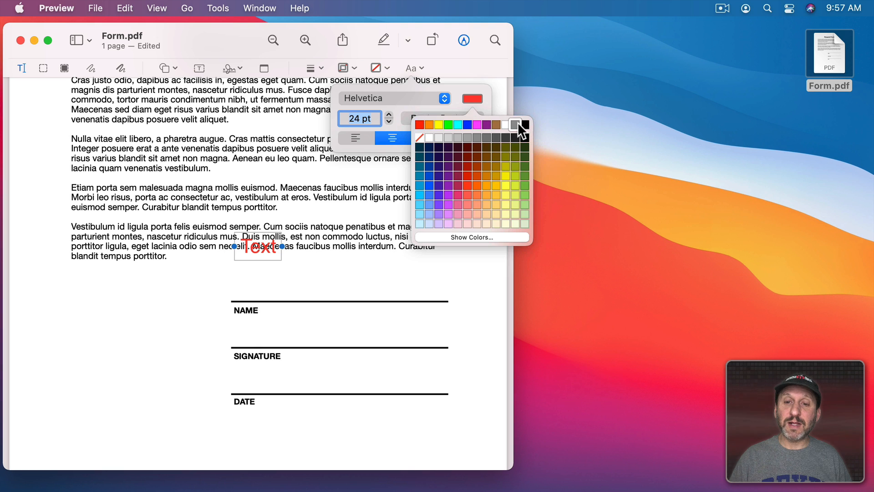
click(521, 124)
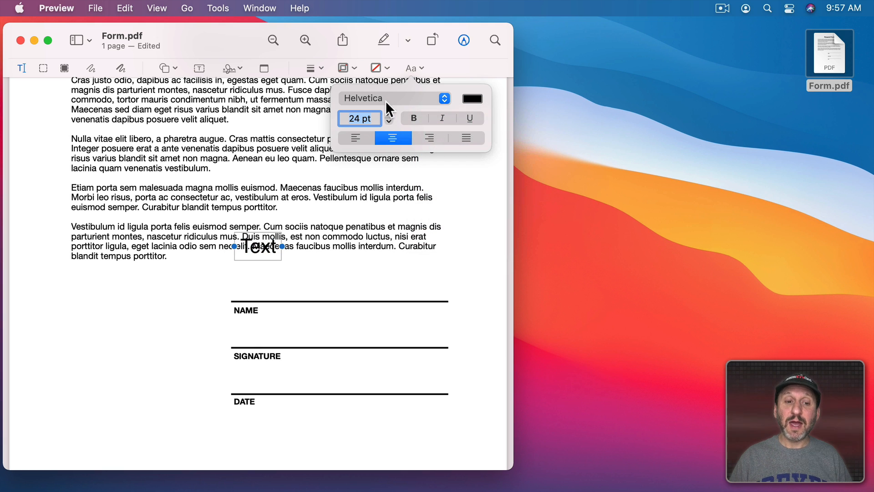
click(388, 124)
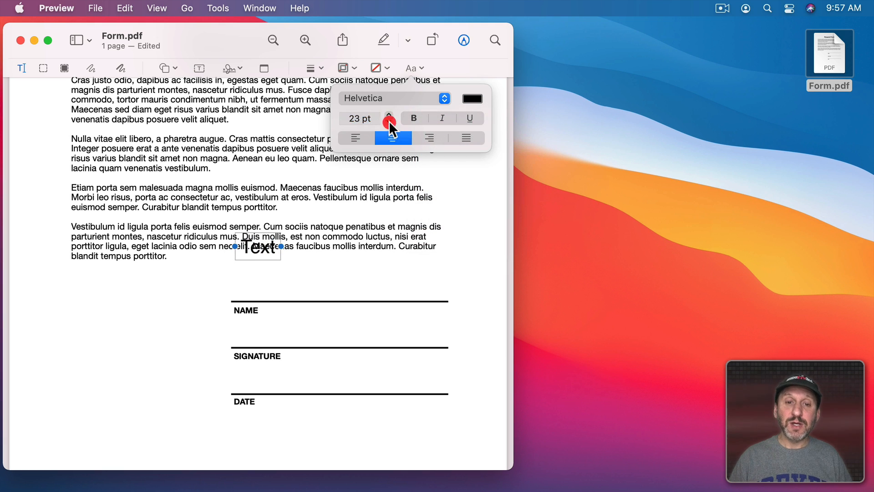
click(389, 123)
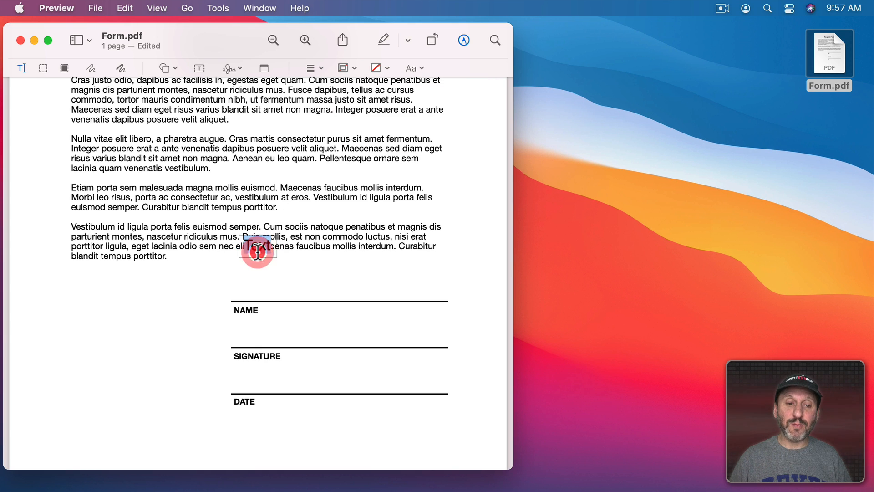
Type "Joe Mac" and place it on the NAME line, then add another text box
key(shift+j)
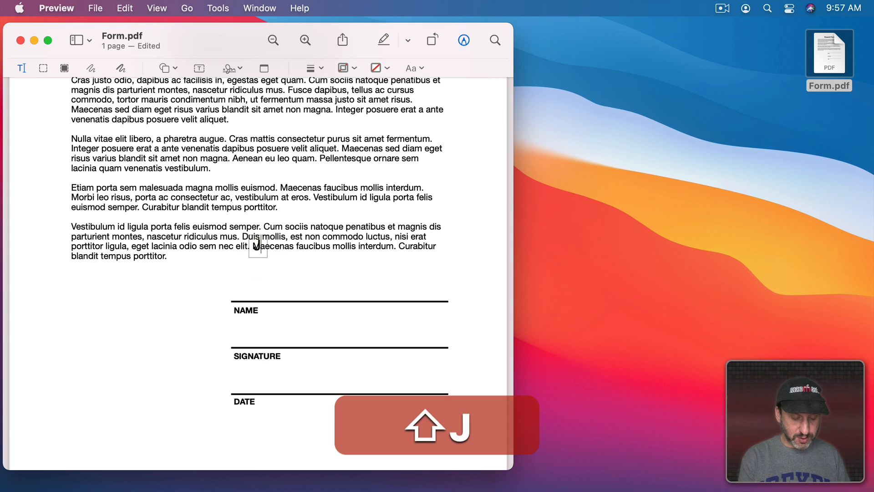
text(JoeMac)
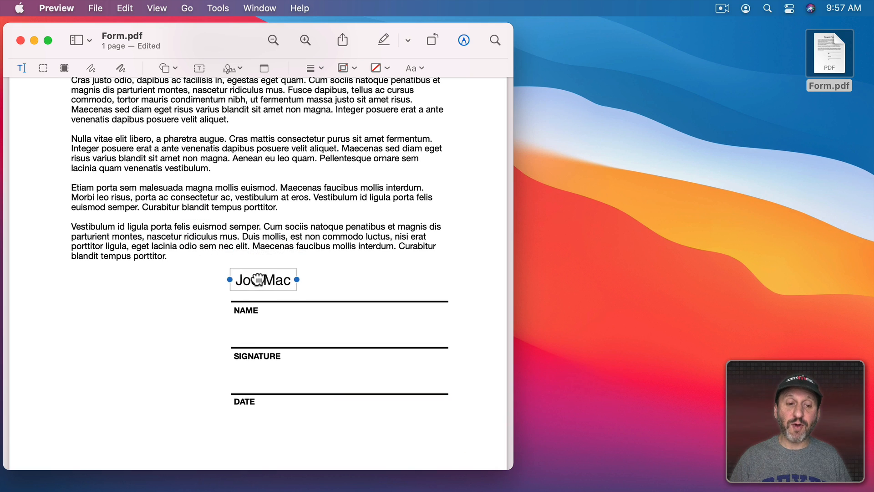
drag(263, 279, 265, 290)
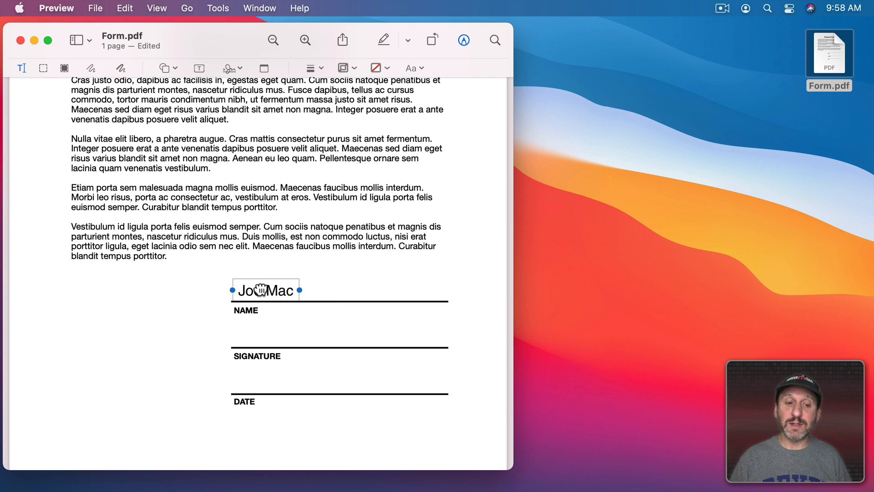
click(197, 68)
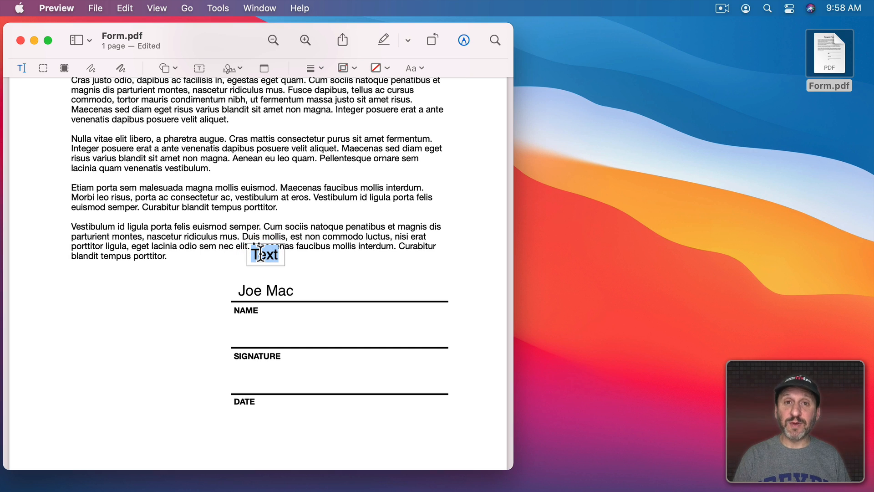
Type the date "April 2, 2021" and place it on the DATE line
text(April 2, 2021)
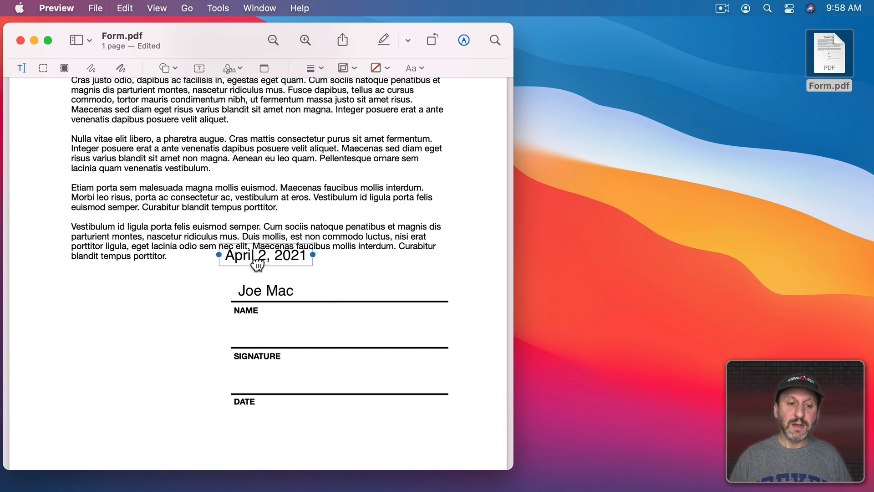
drag(261, 256, 284, 365)
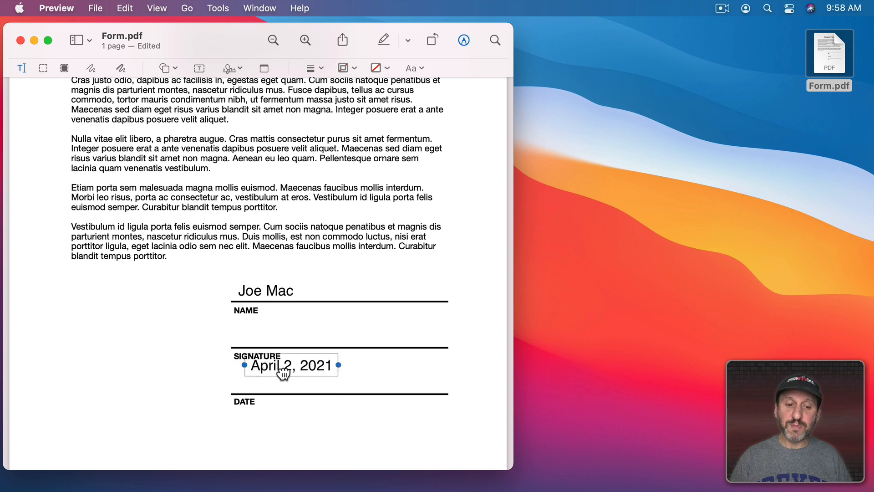
click(215, 364)
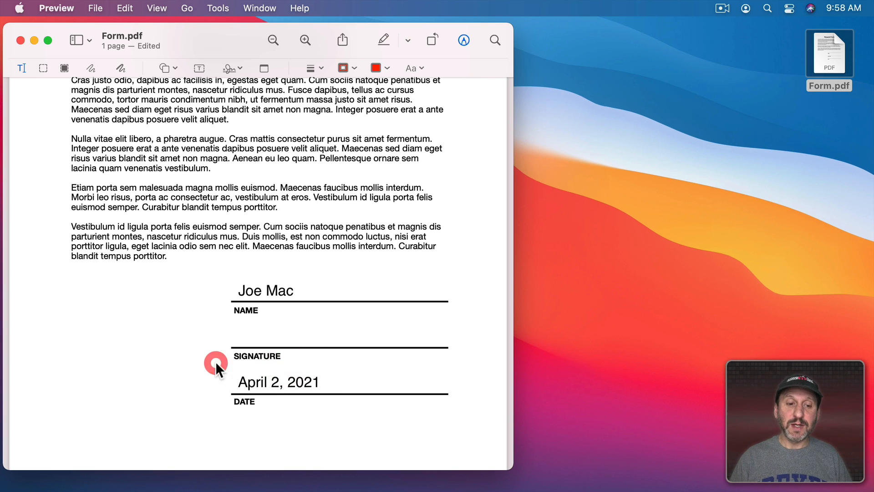
mouse_move(286, 266)
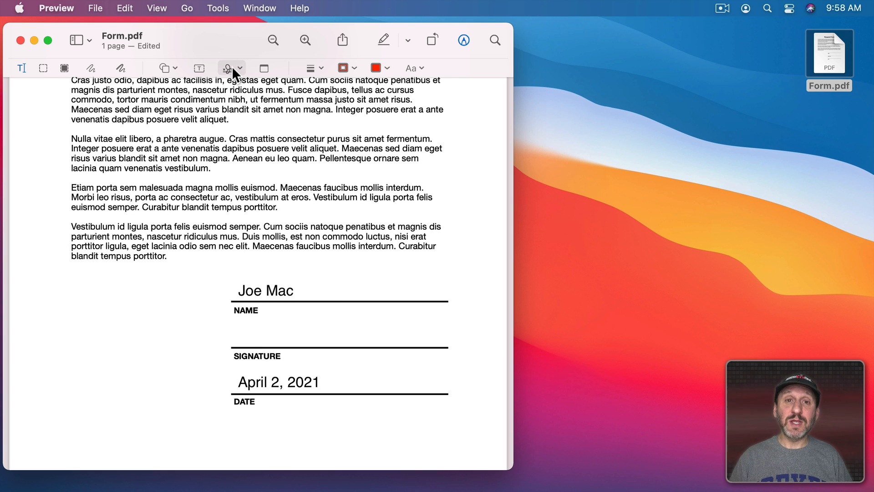
Draw a "Joe Mac" signature on the trackpad in the Sign dialog
click(227, 68)
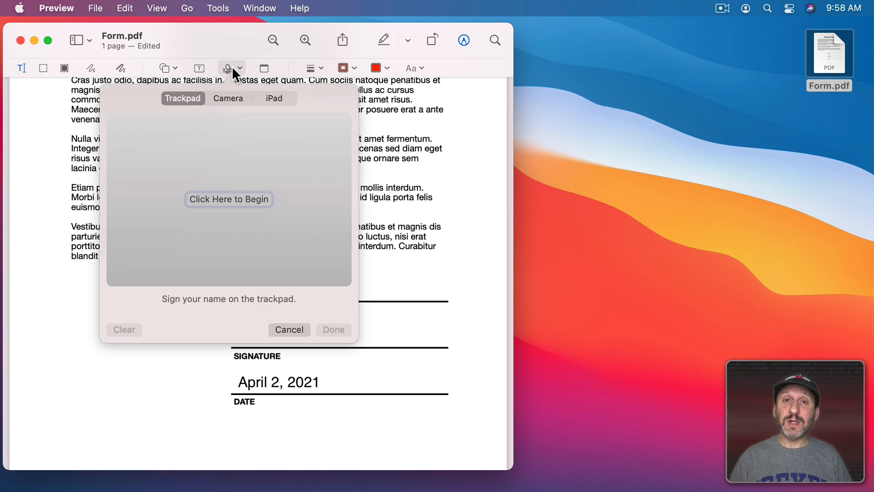
mouse_move(235, 144)
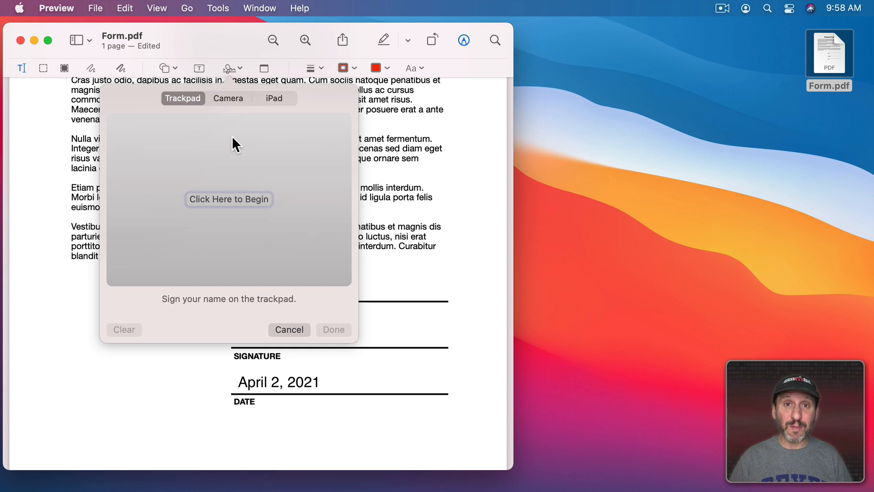
mouse_move(216, 155)
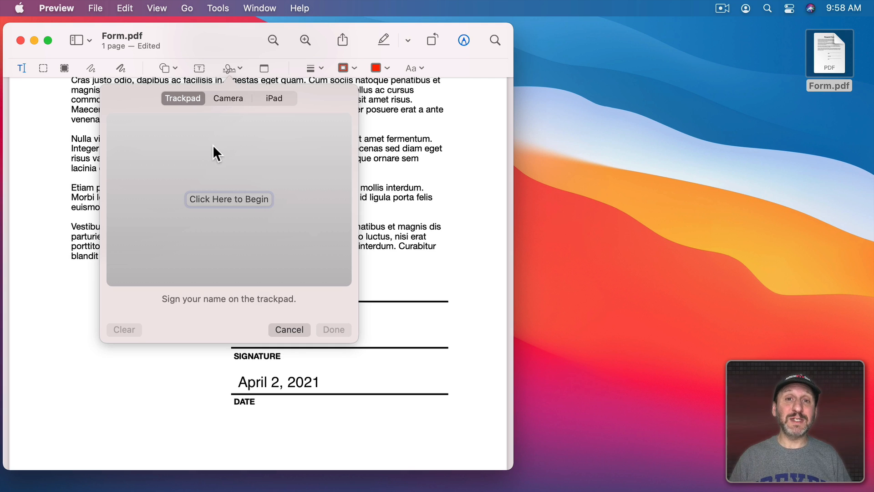
mouse_move(187, 116)
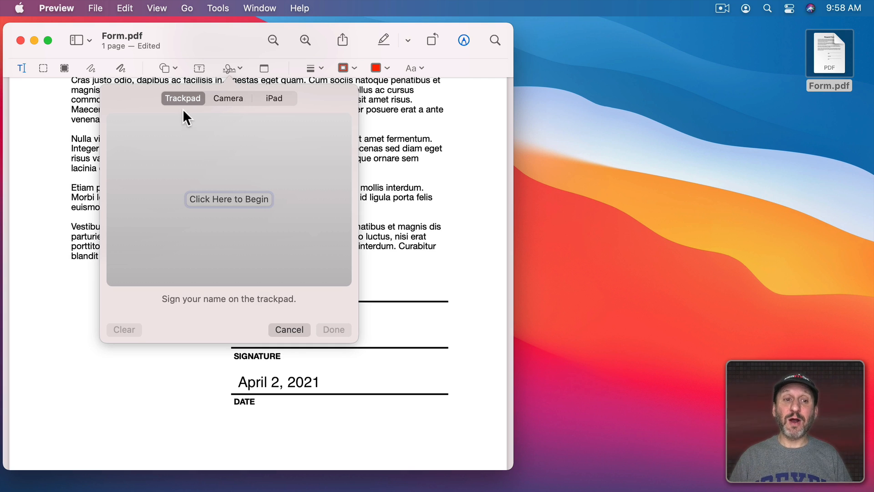
mouse_move(238, 131)
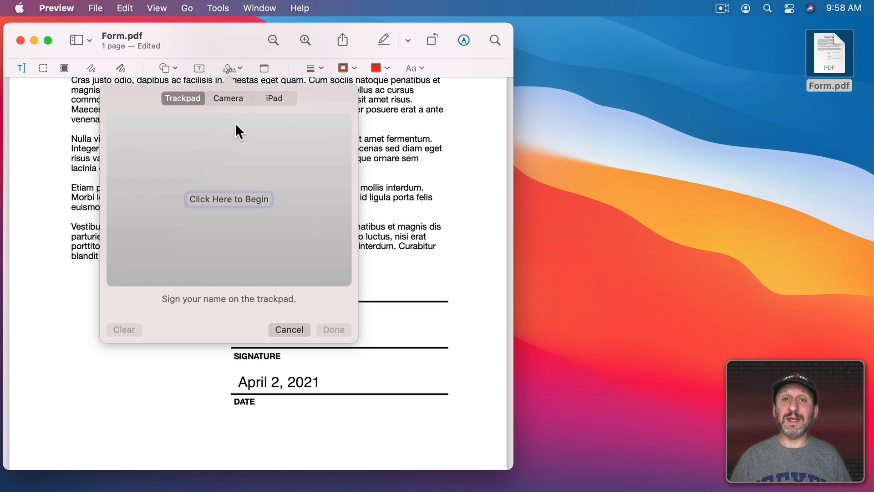
mouse_move(260, 124)
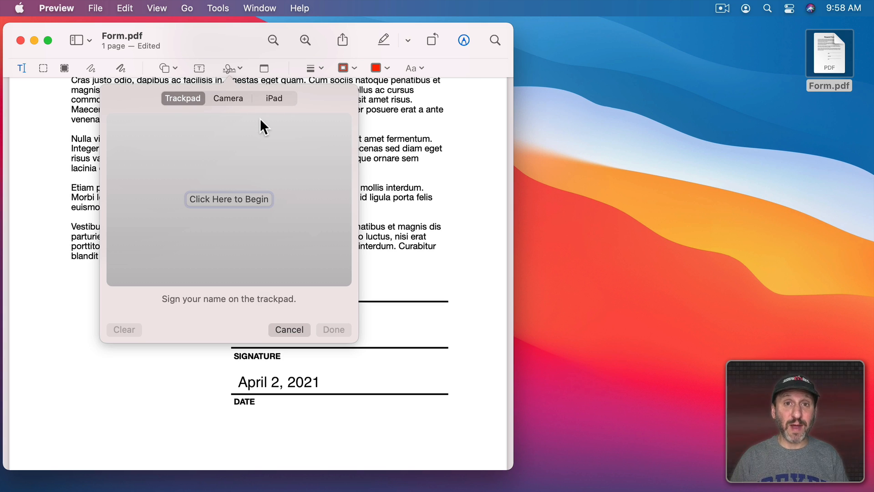
mouse_move(252, 129)
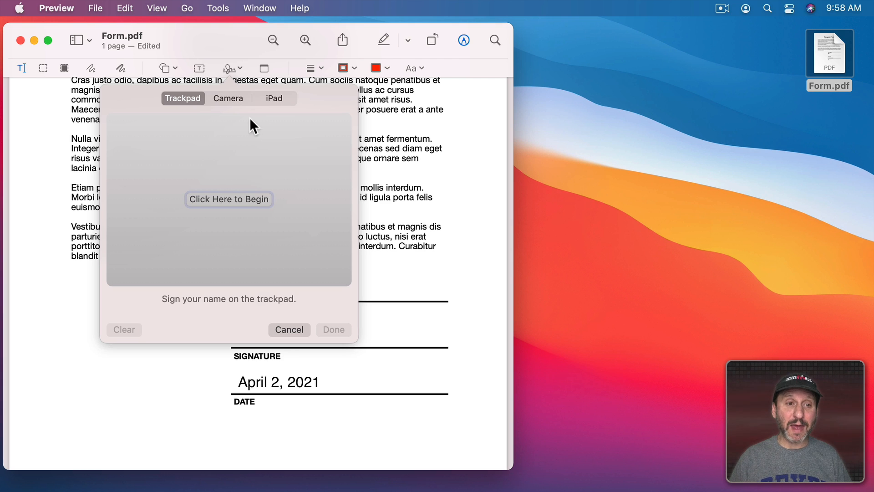
mouse_move(186, 174)
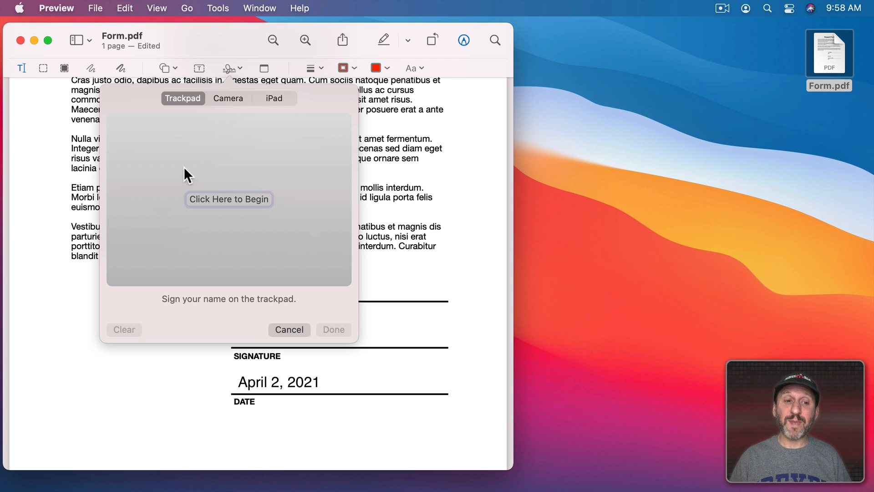
mouse_move(192, 111)
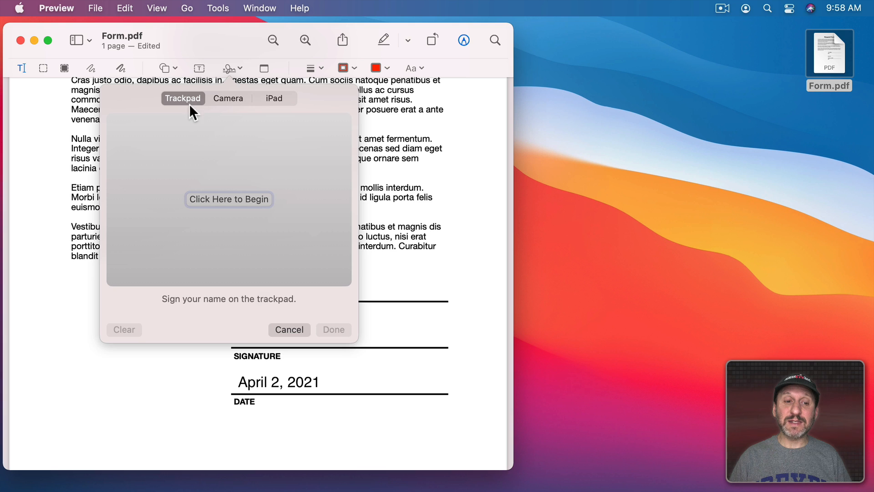
click(229, 199)
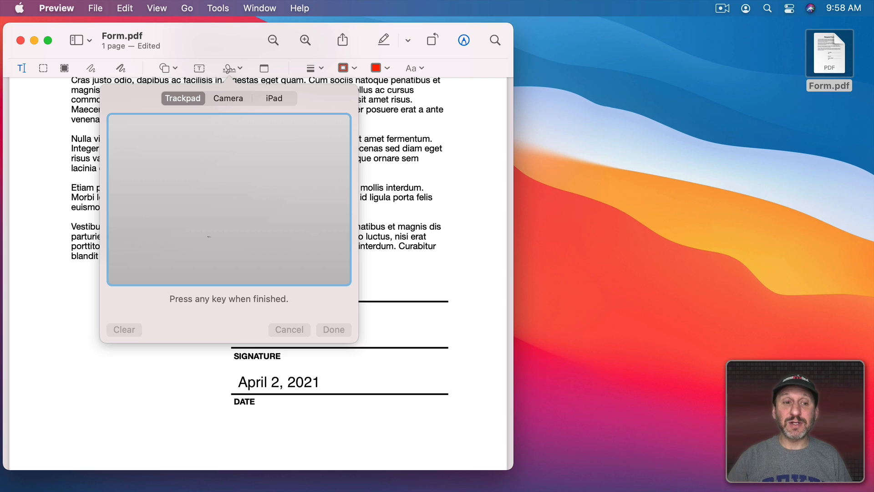
drag(167, 197, 150, 229)
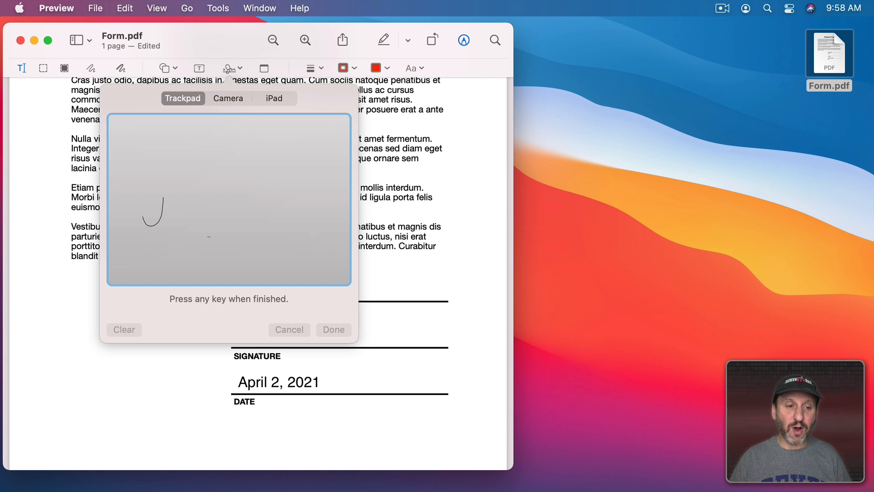
drag(167, 201, 179, 223)
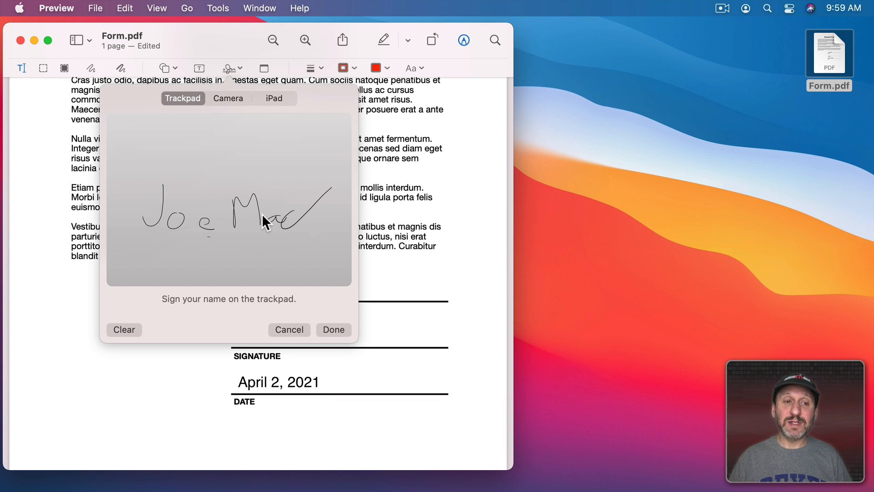
mouse_move(241, 125)
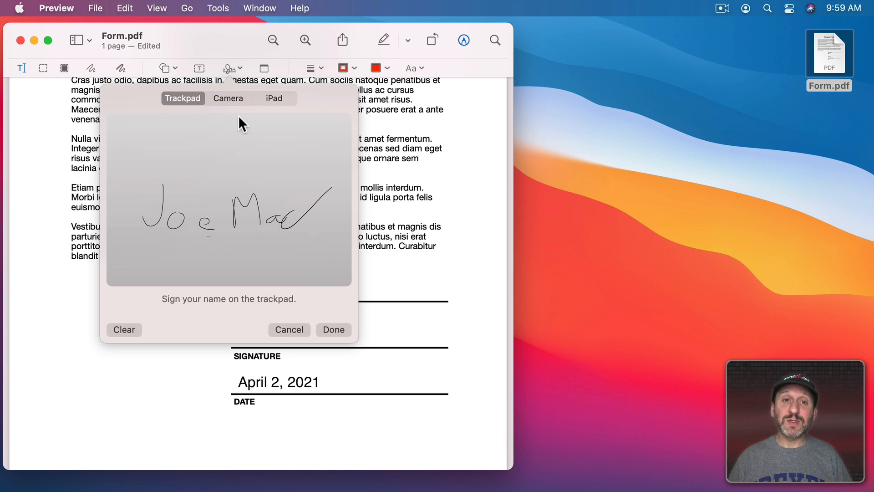
Capture the paper "Joe Mac" signature with the camera and save it
click(227, 98)
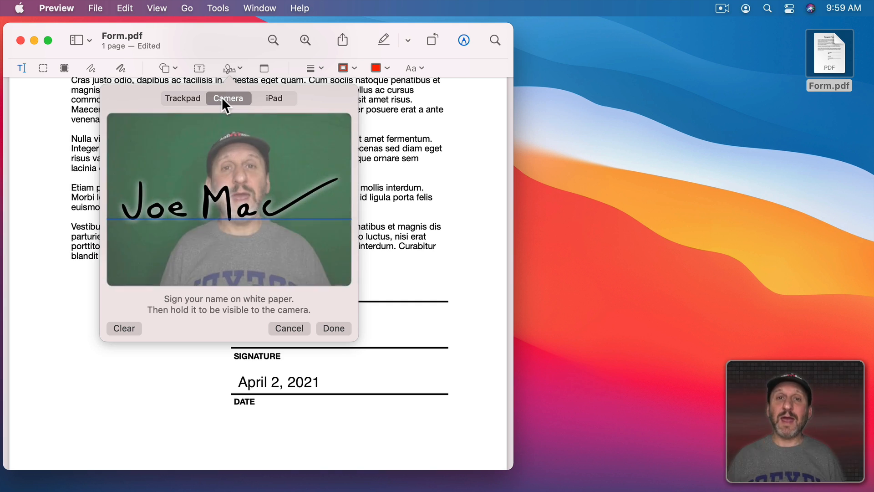
mouse_move(360, 296)
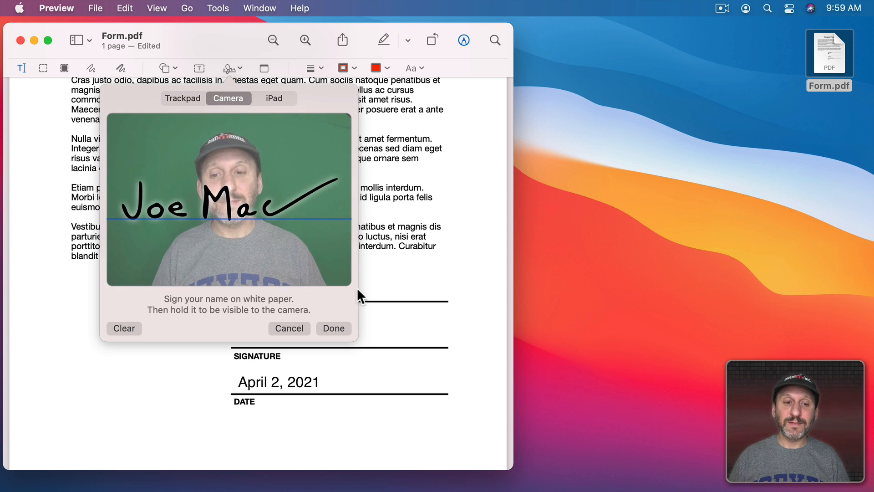
click(334, 328)
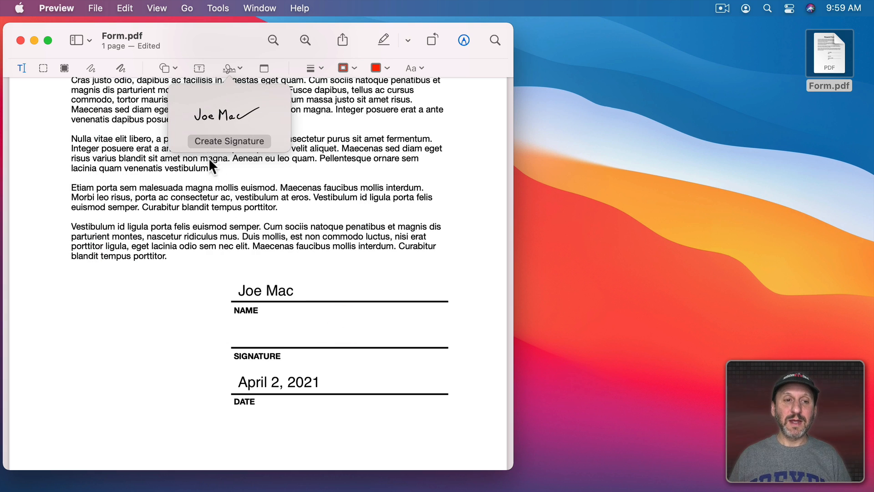
mouse_move(215, 149)
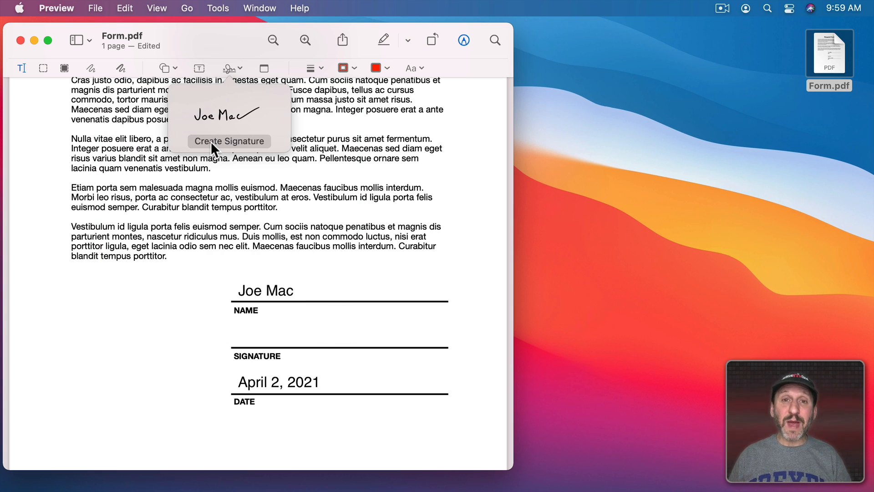
Create another signature, drawing "Joe Mac" on the connected iPad
click(229, 141)
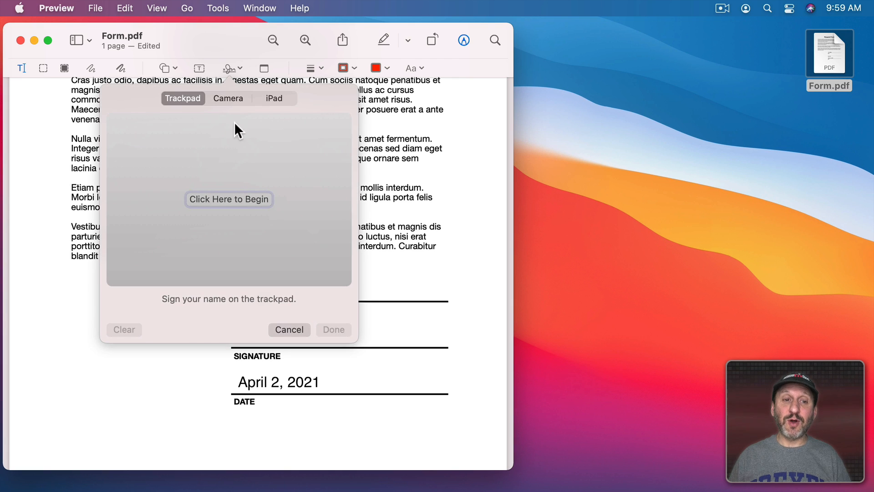
mouse_move(278, 101)
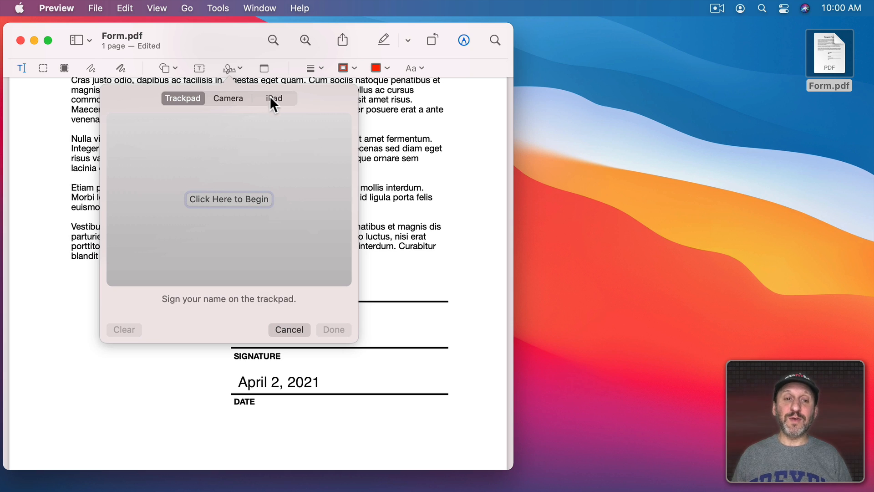
mouse_move(294, 111)
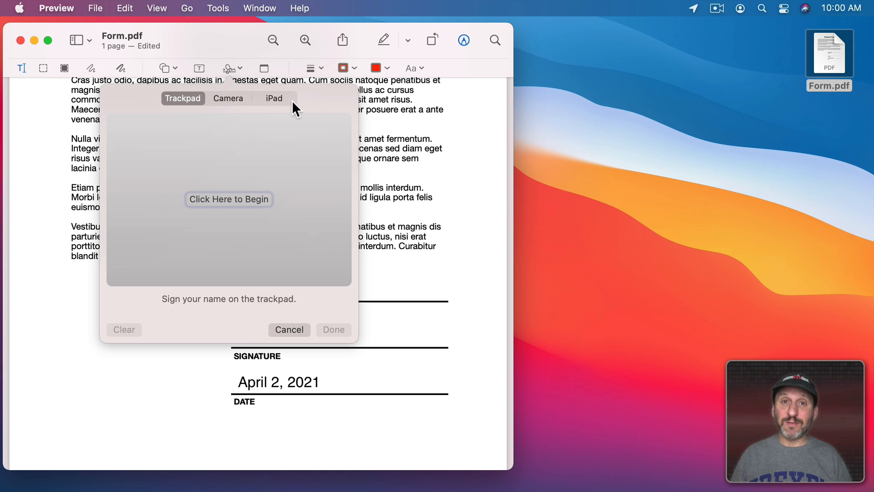
click(275, 98)
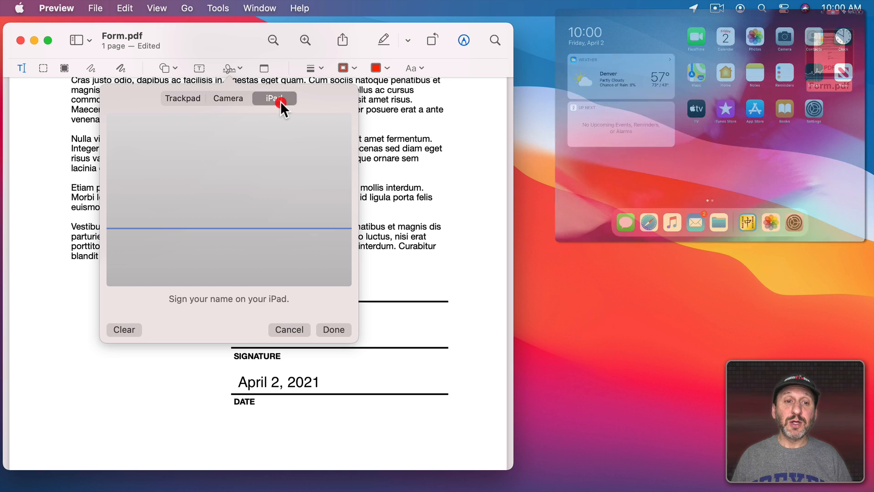
click(274, 98)
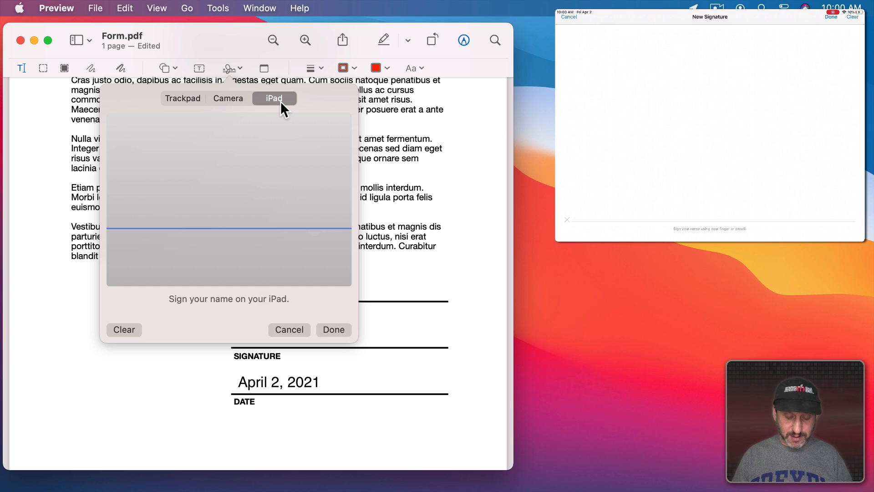
drag(613, 162, 602, 206)
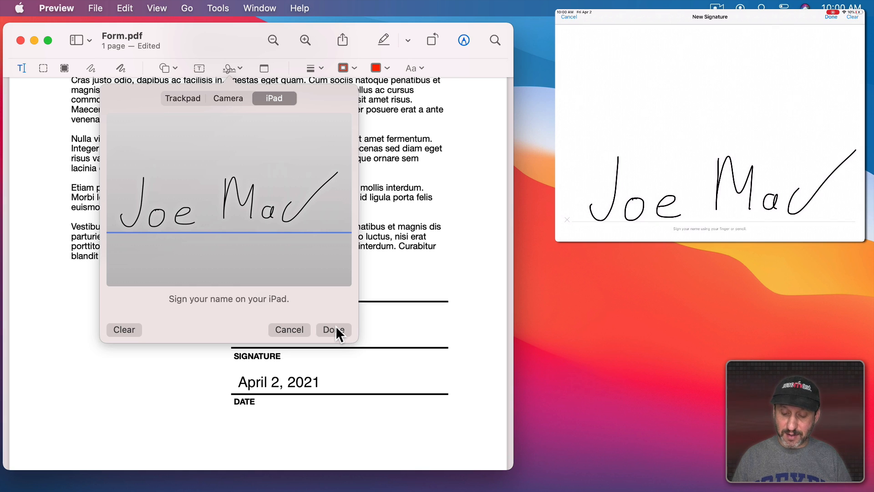
Click Done to save the iPad-drawn "Joe Mac" signature
click(333, 330)
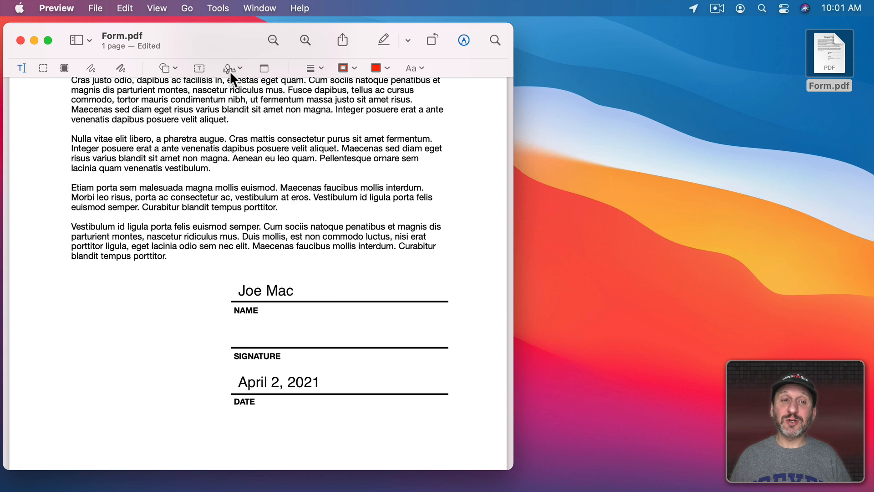
Insert the saved iPad 'Joe Mac' signature and fit it onto the SIGNATURE line
click(228, 69)
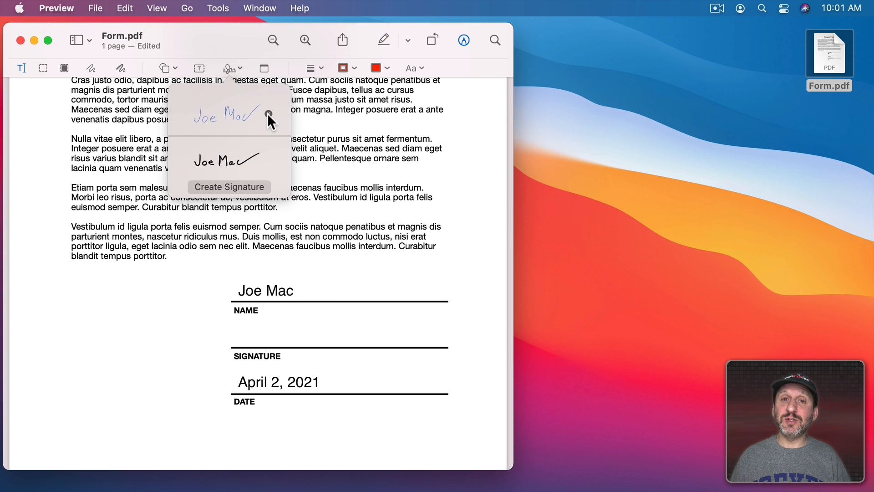
click(224, 117)
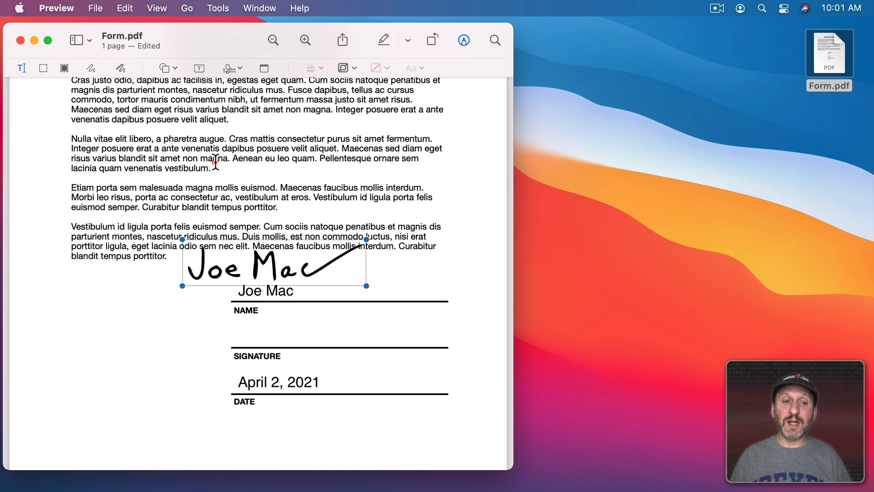
drag(262, 265, 248, 315)
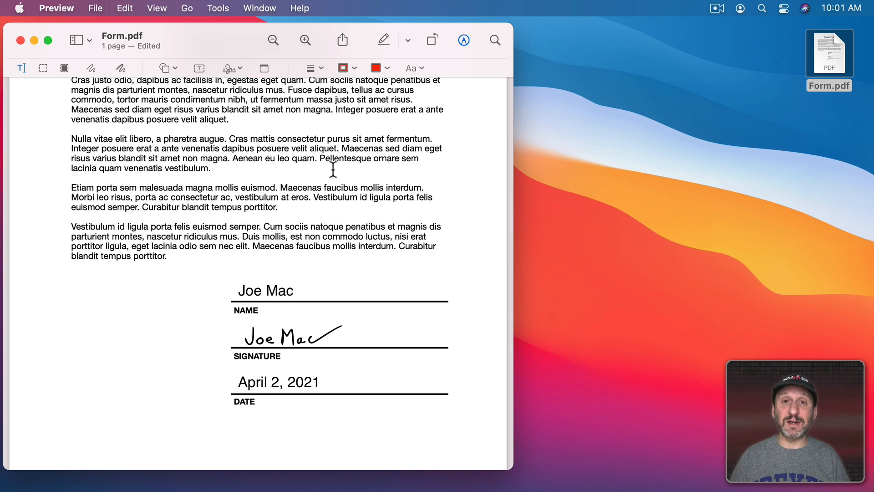
Close Form.pdf with edits saved, then reopen it from the desktop to verify the name entry
key(cmd)
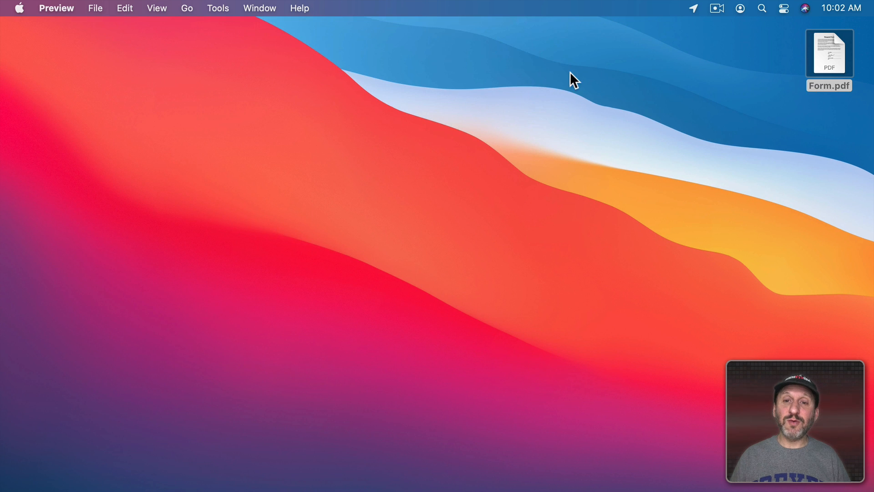
double_click(829, 54)
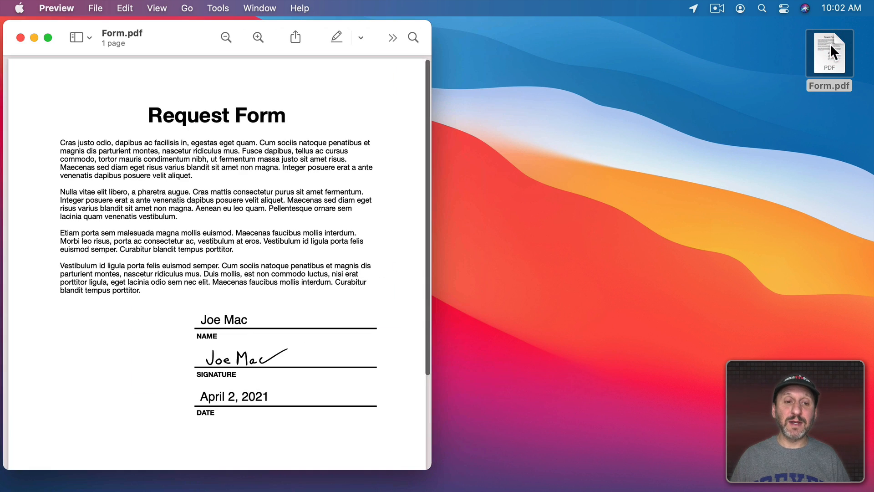
mouse_move(238, 347)
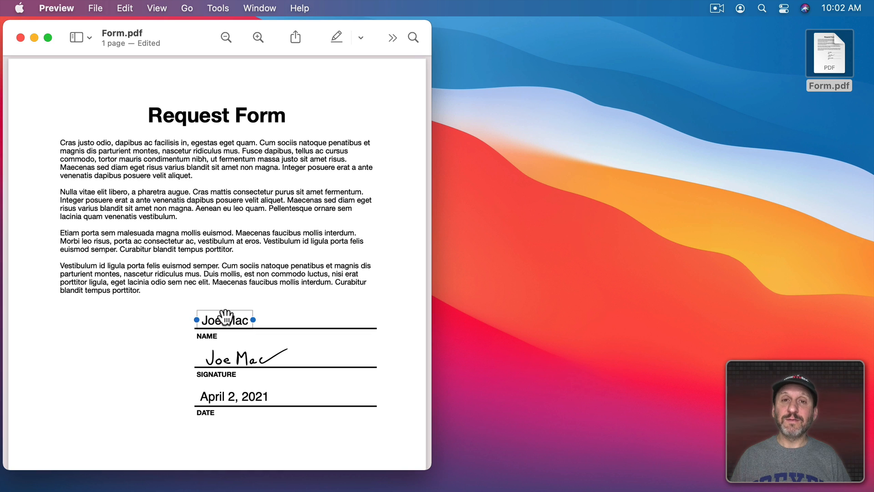
click(169, 321)
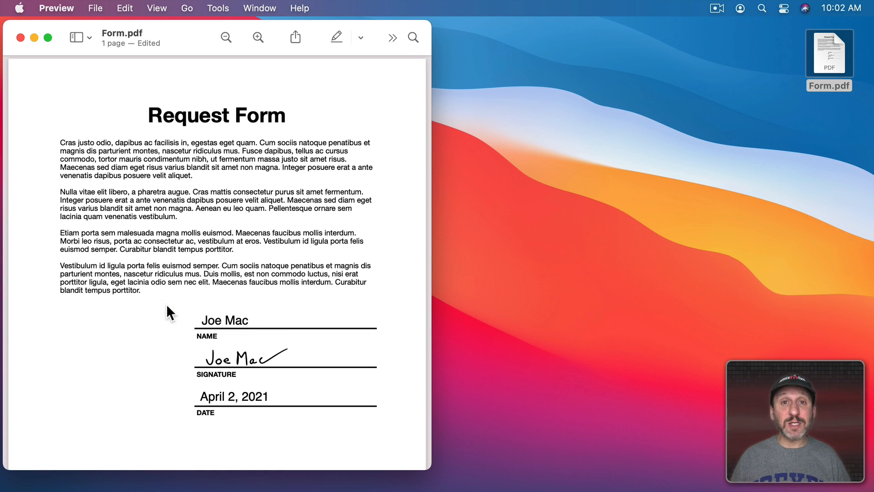
click(20, 37)
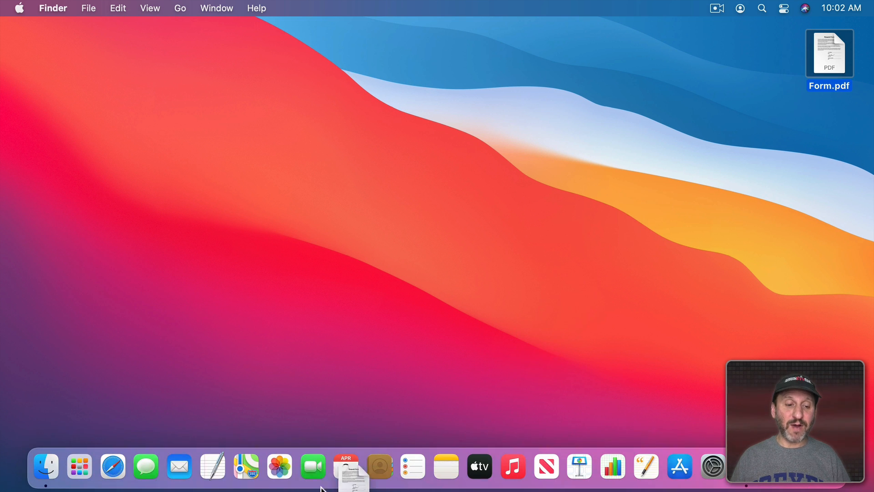
View Form.pdf in Safari and scroll through the signed page
click(110, 467)
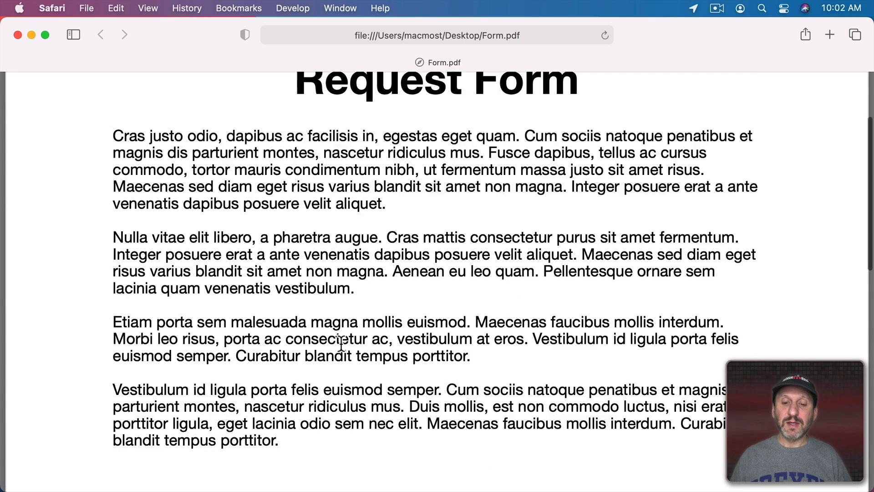
scroll(down, 3)
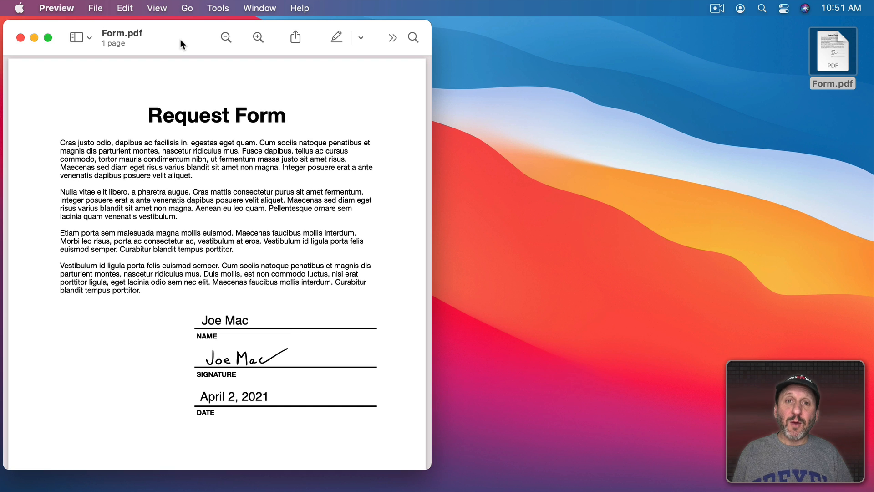
mouse_move(169, 218)
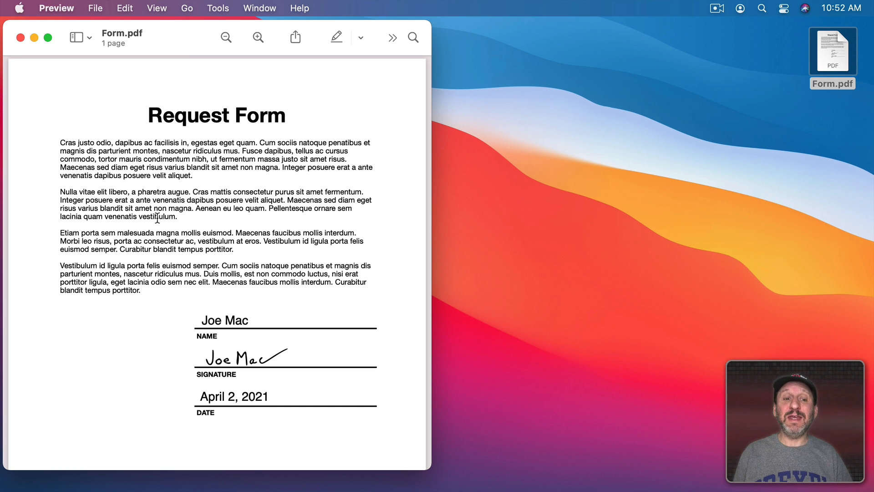
mouse_move(121, 132)
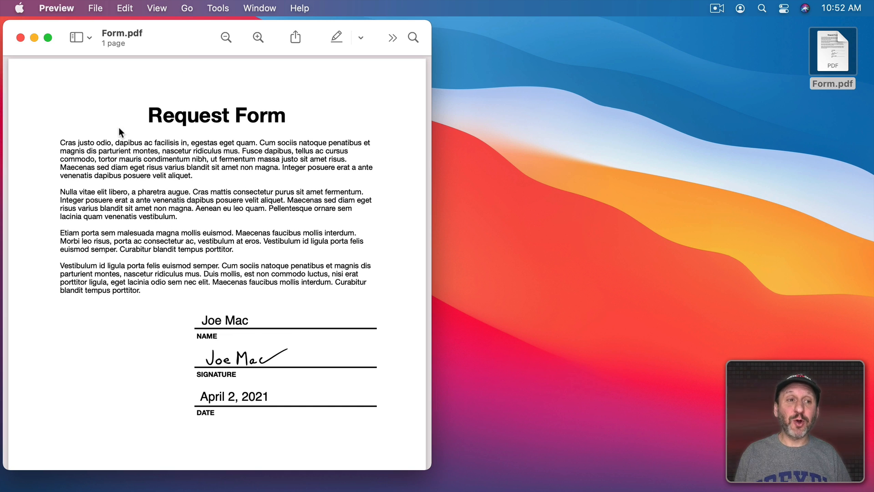
Export the signed form as a PDF to the Desktop and rename it 'Form Done'
click(95, 9)
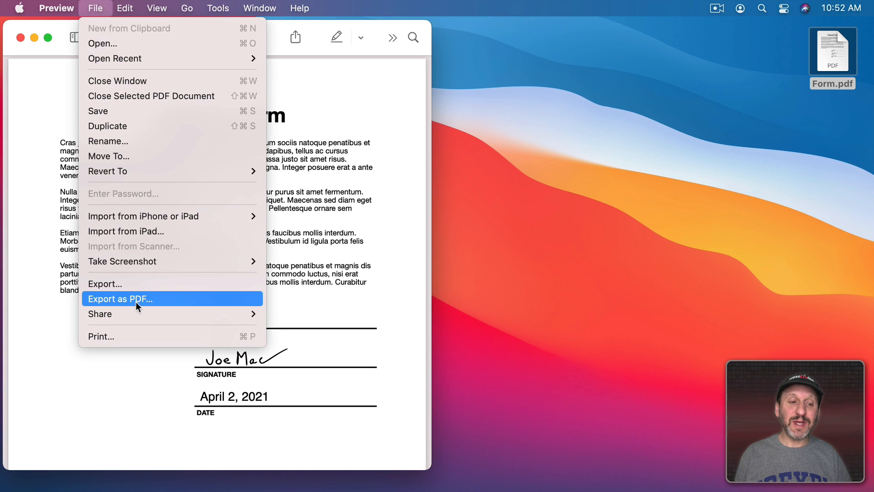
click(120, 298)
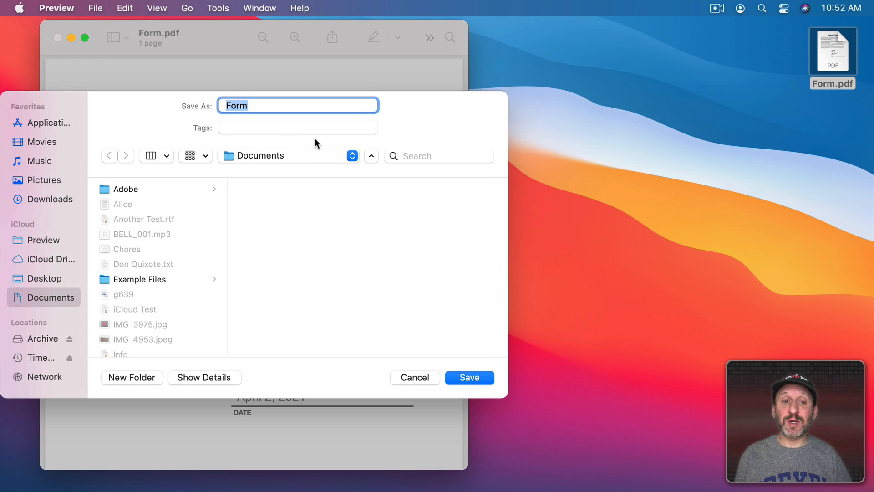
click(41, 278)
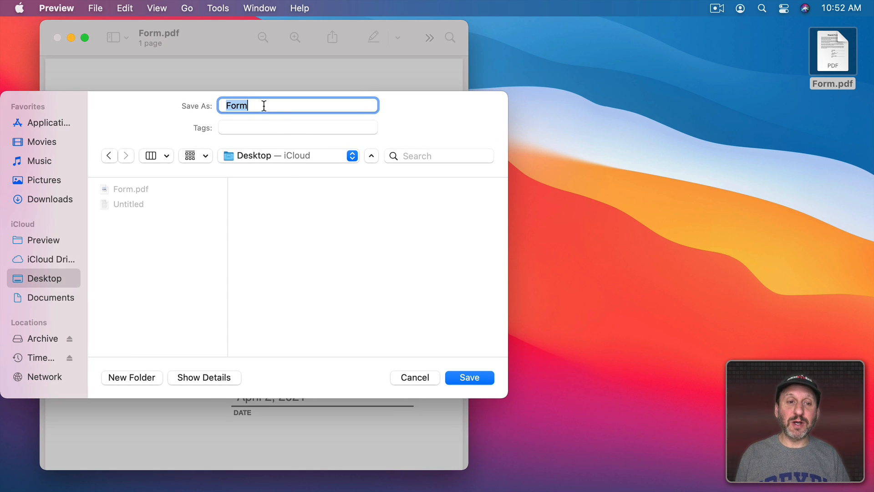
click(469, 378)
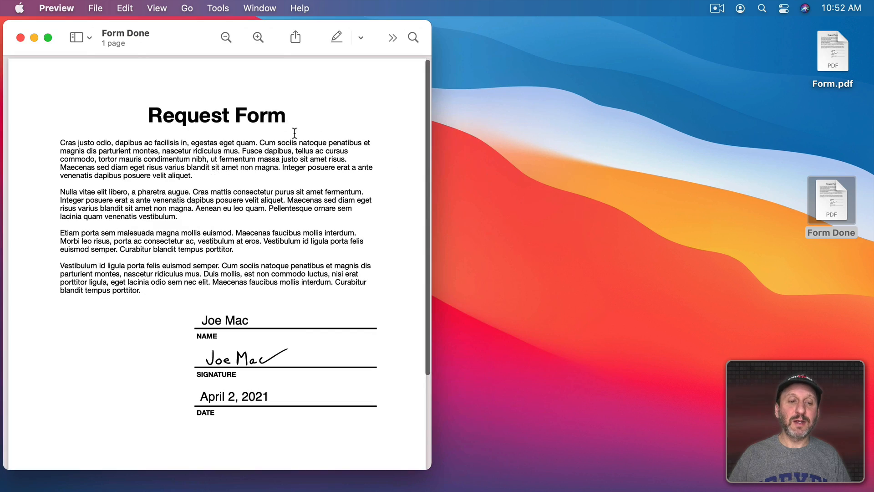
Double-click inside the exported Form Done document to test it
double_click(224, 320)
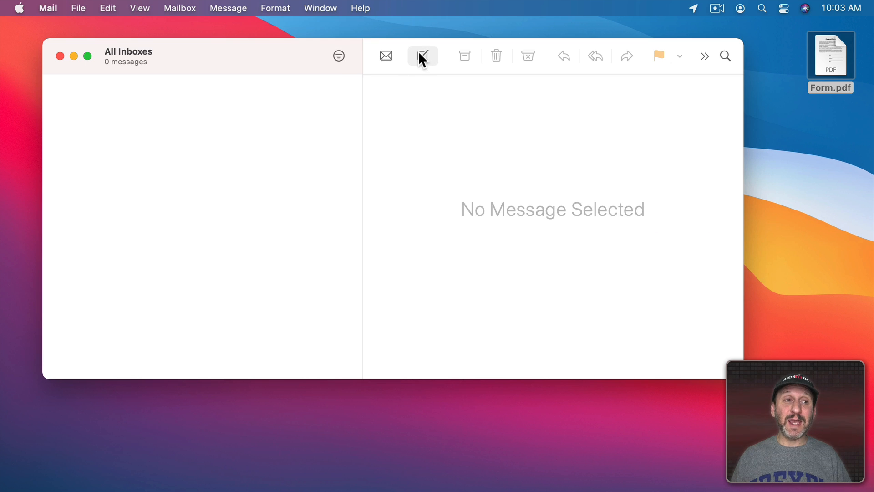
Compose a new email with Form.pdf and add the iPad signature via Markup
click(422, 56)
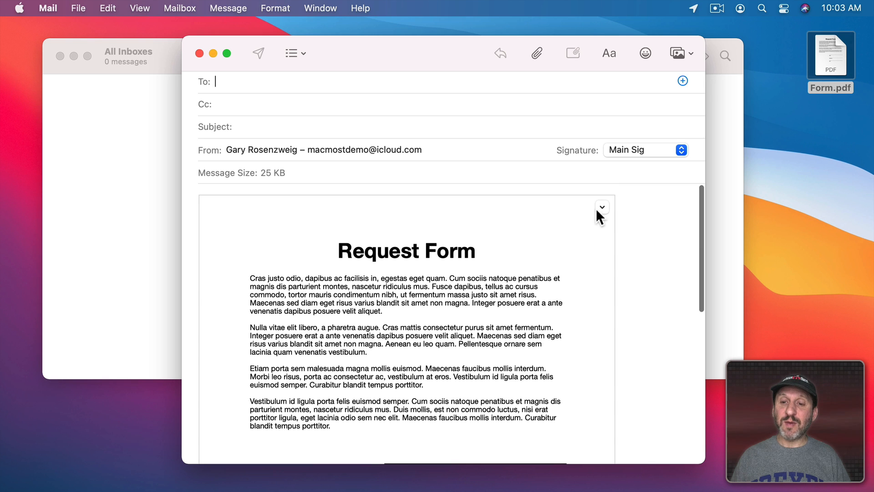
click(602, 207)
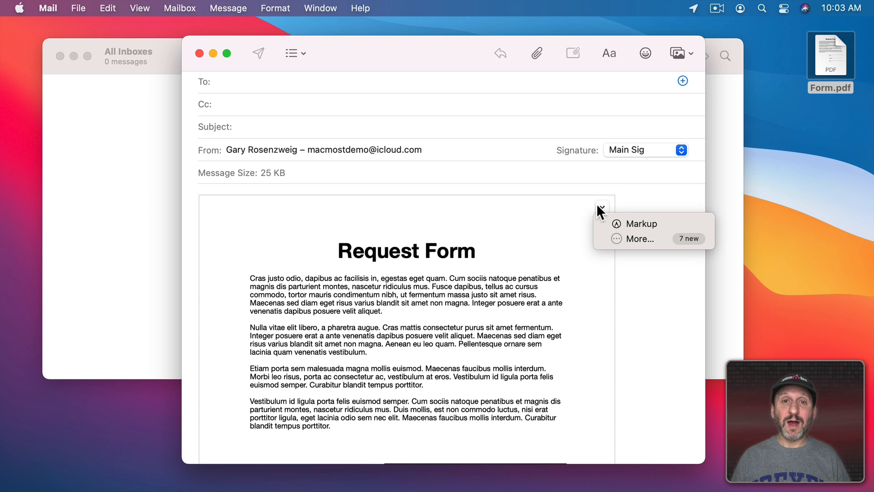
mouse_move(618, 230)
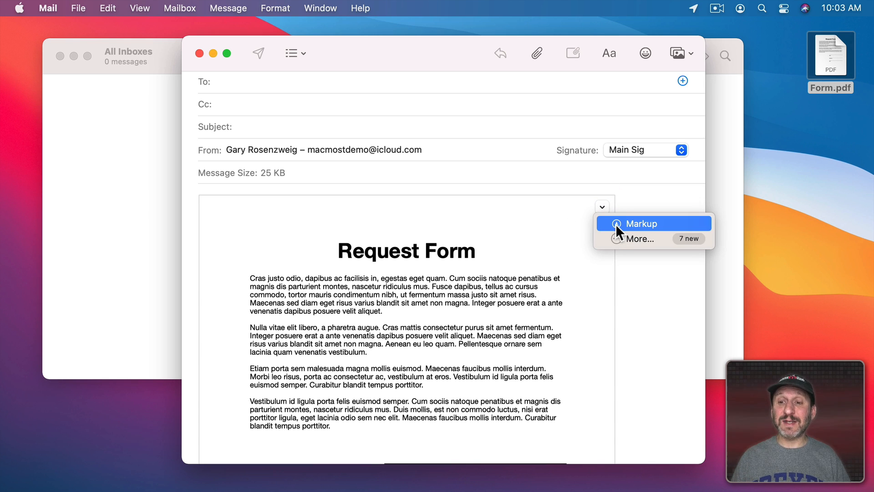
click(641, 223)
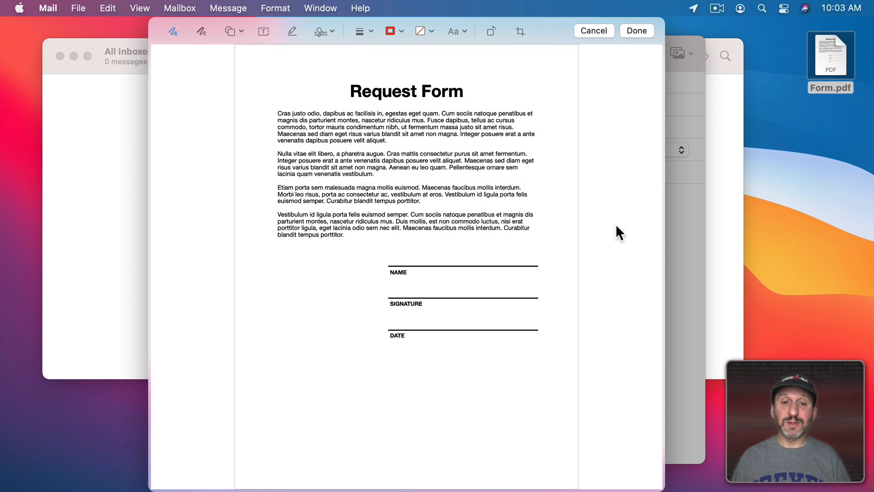
click(319, 31)
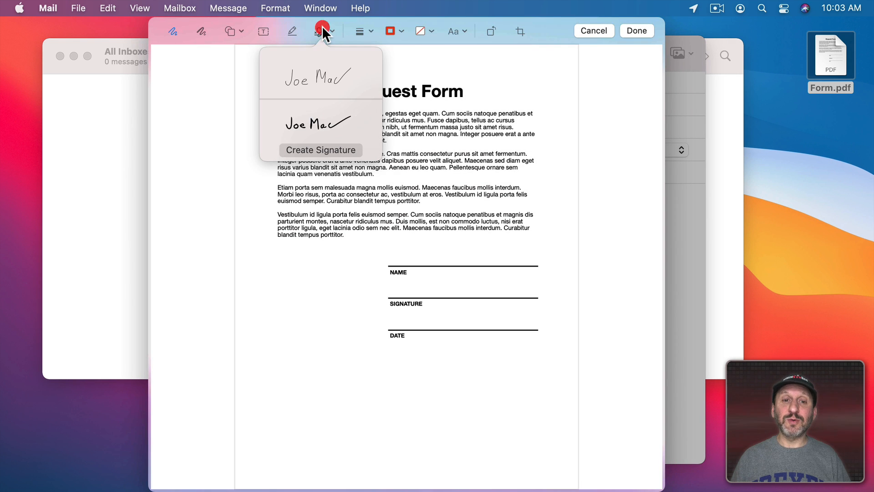
click(317, 77)
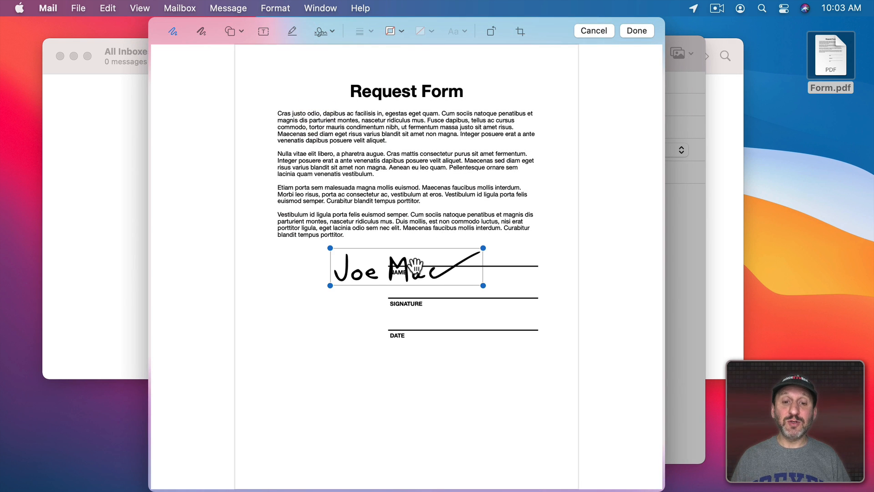
click(636, 30)
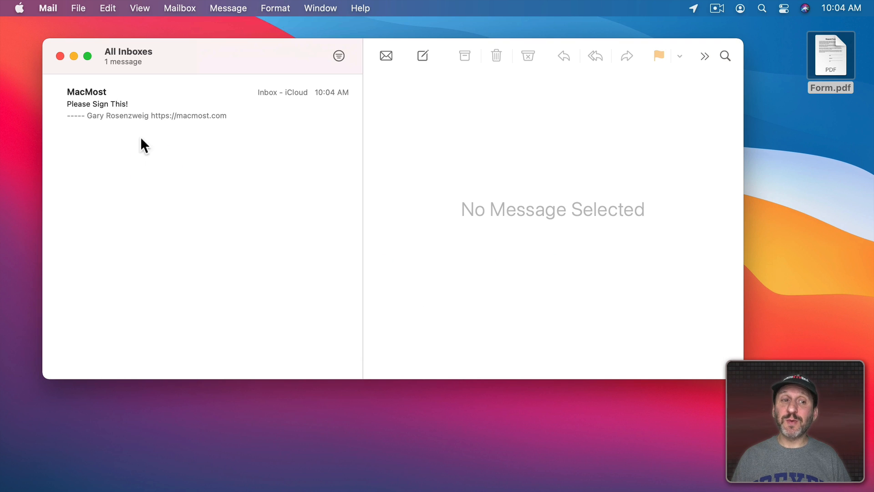
Reply to 'Please Sign This!' including the original Form.pdf attachment
click(137, 104)
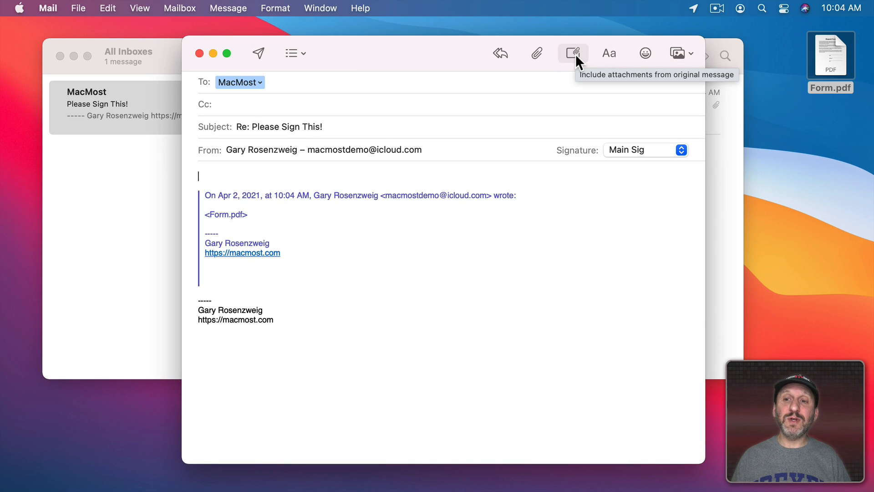
click(571, 54)
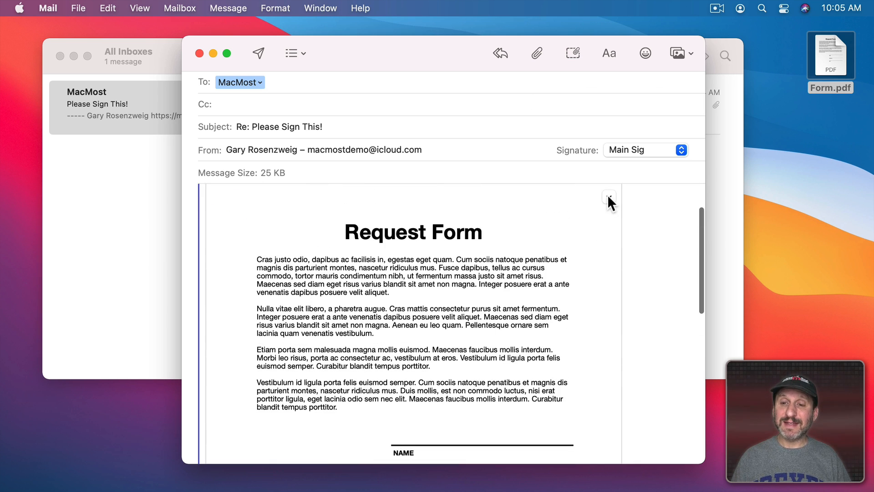
Mark up the attachment: shrink the signature onto its line and add a text box above NAME
click(609, 200)
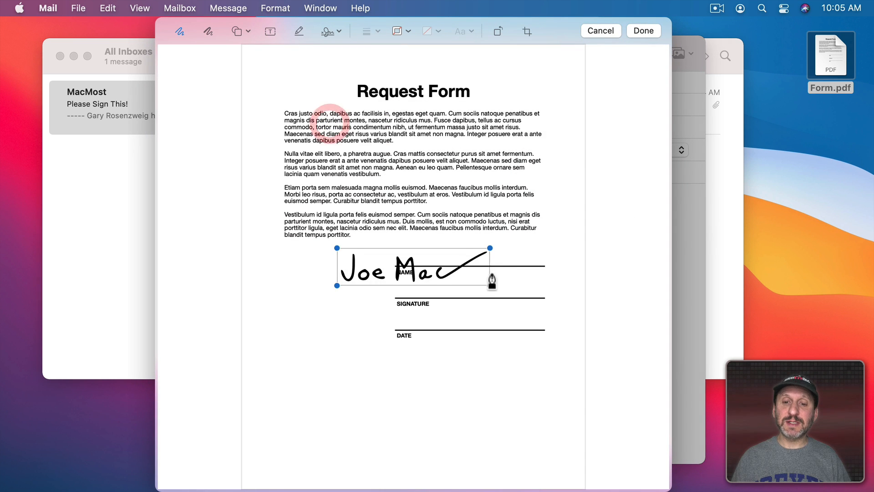
drag(412, 266, 446, 287)
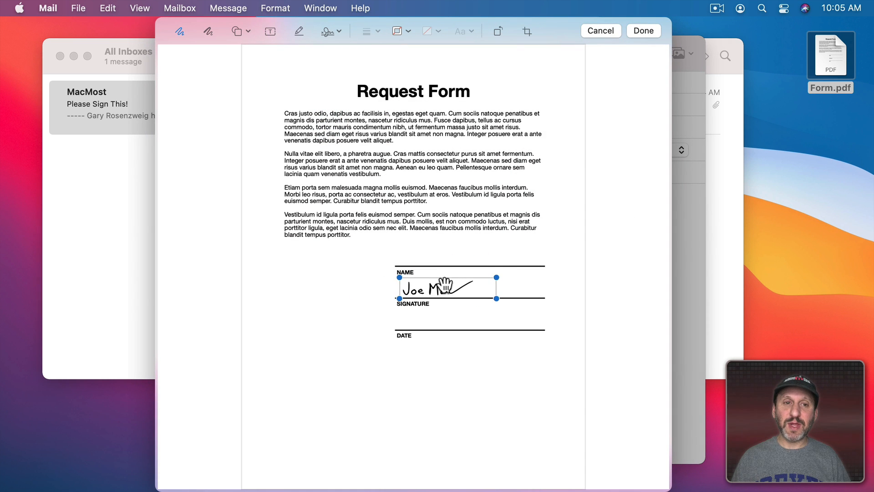
click(269, 31)
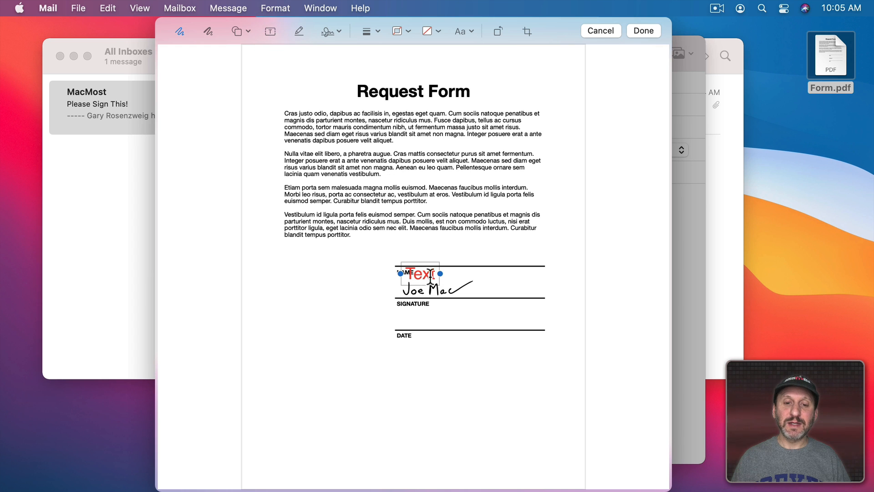
drag(415, 273, 412, 259)
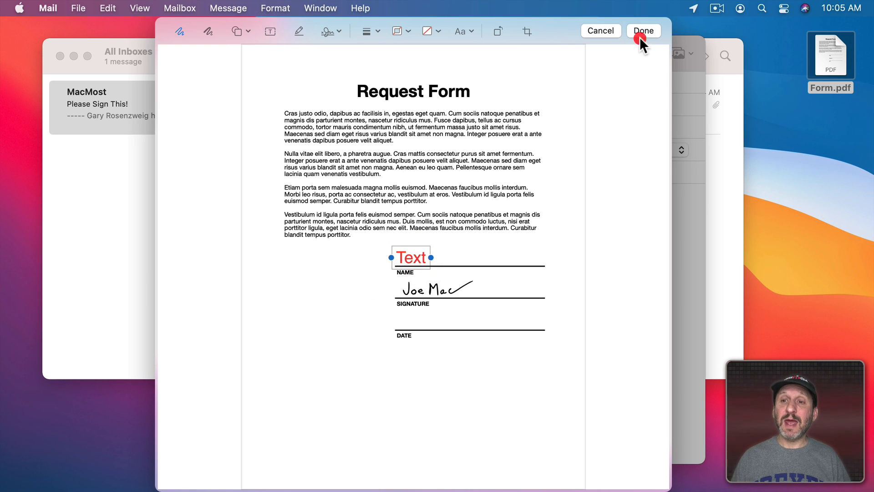
click(643, 31)
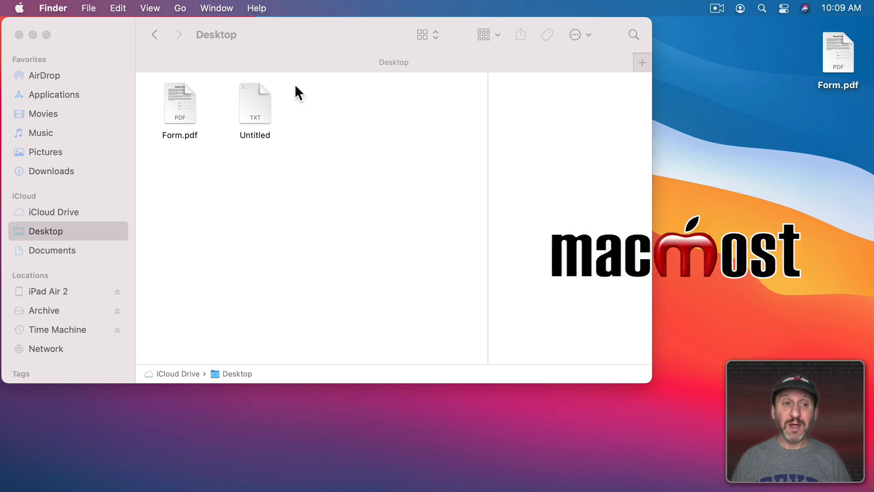
Select Form.pdf in the Desktop folder and open it in Markup from the preview pane
click(179, 103)
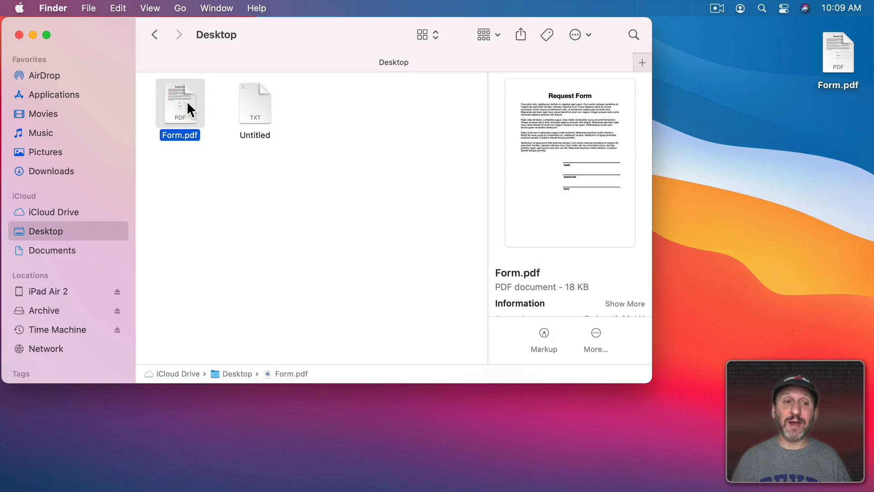
mouse_move(539, 71)
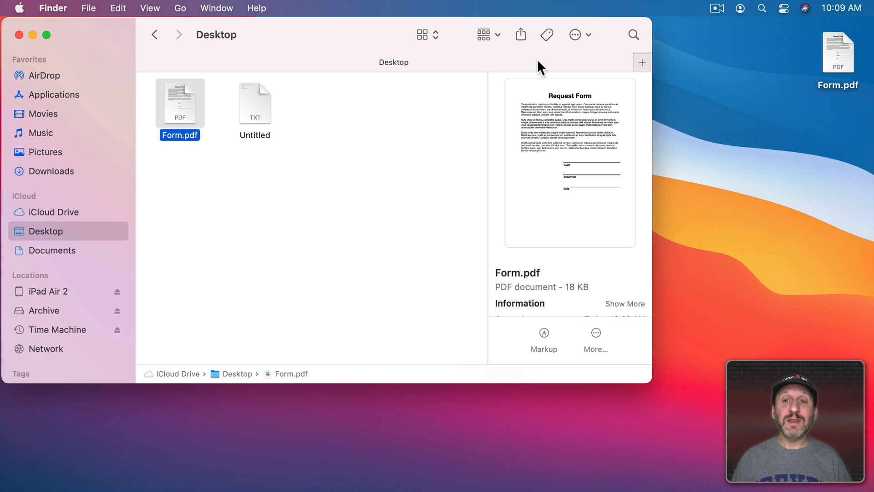
mouse_move(158, 4)
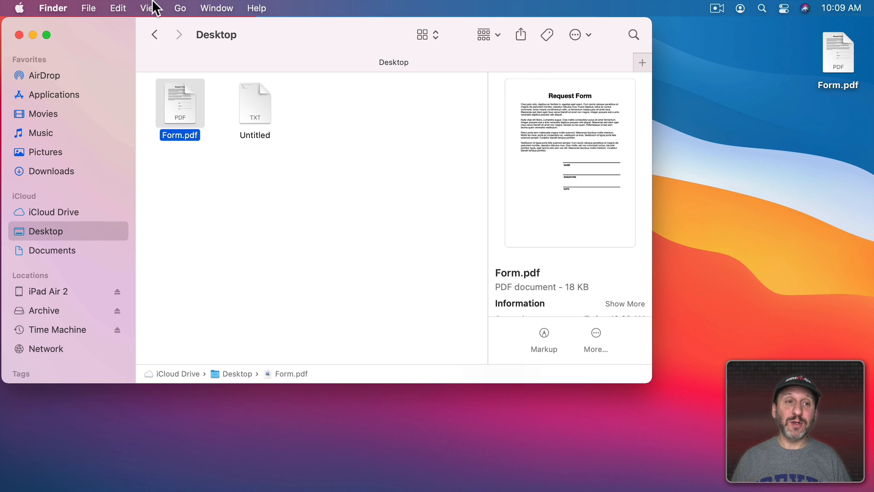
click(149, 8)
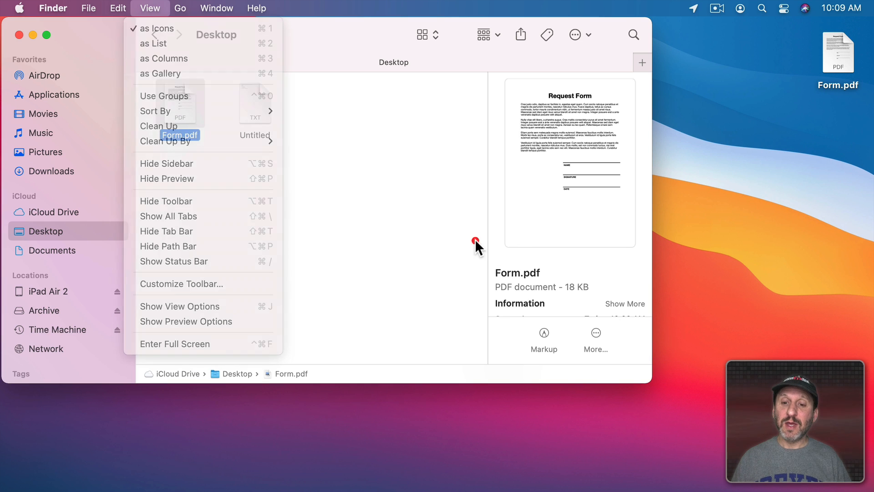
click(474, 240)
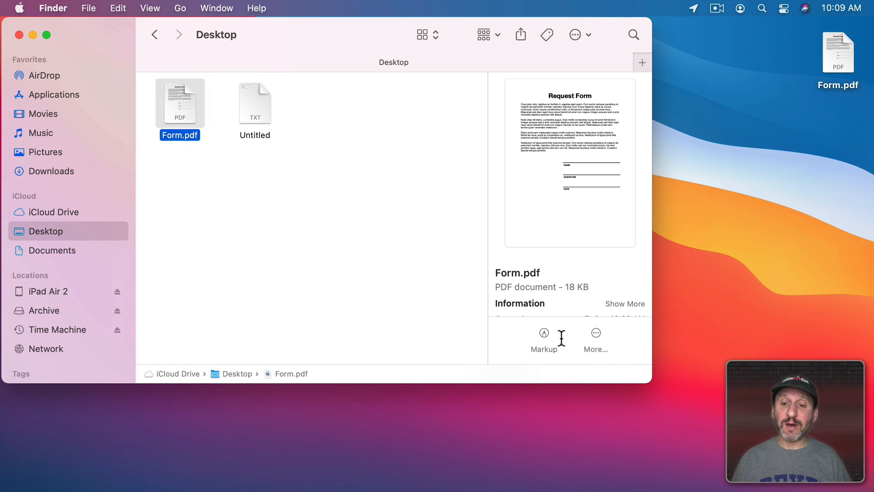
mouse_move(544, 333)
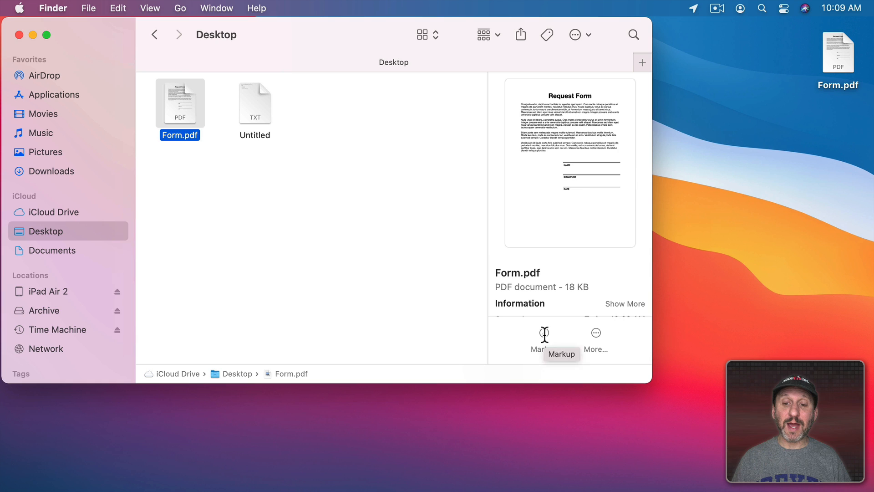
click(544, 334)
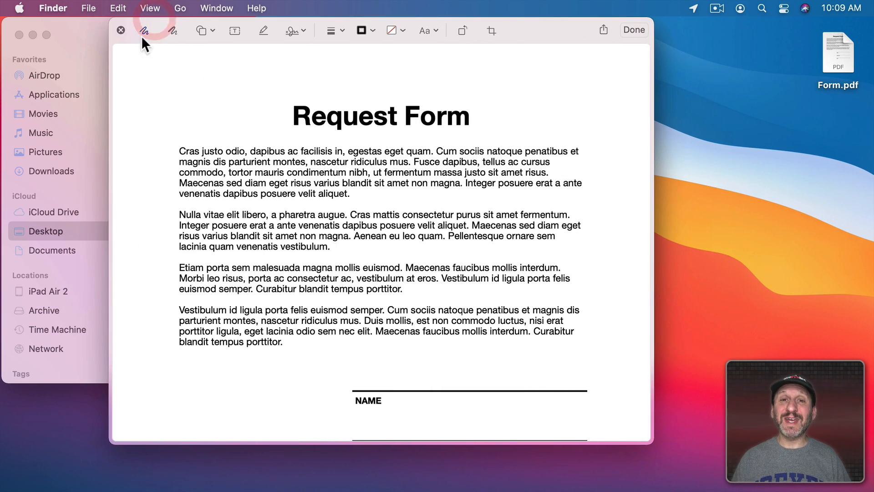
Add the saved 'Joe Mac' signature and a text box above NAME, then save
click(143, 31)
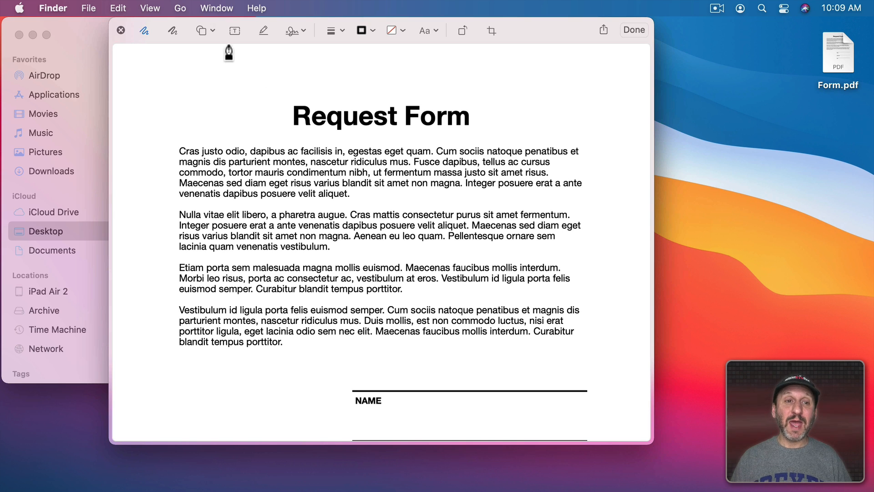
click(290, 30)
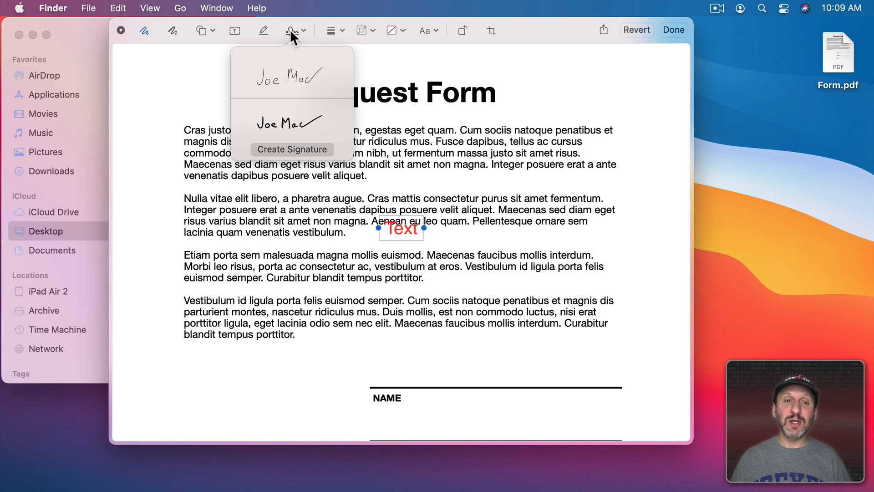
click(287, 78)
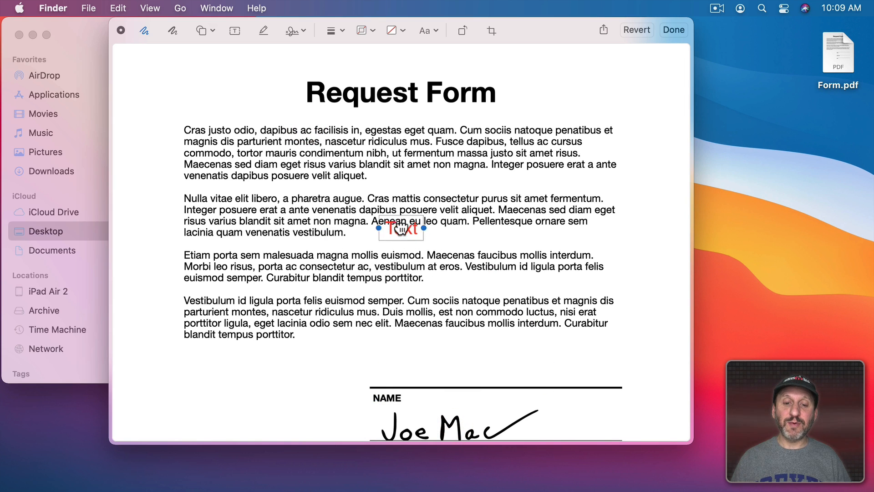
drag(400, 230, 392, 374)
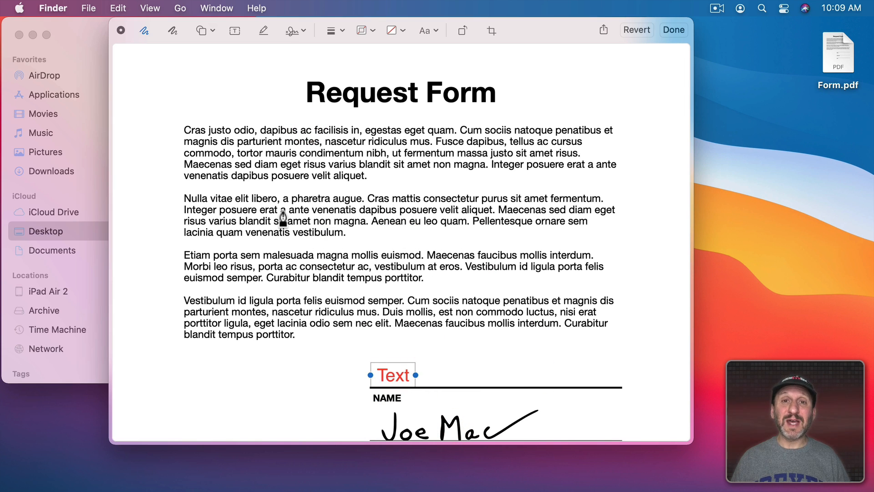
mouse_move(677, 41)
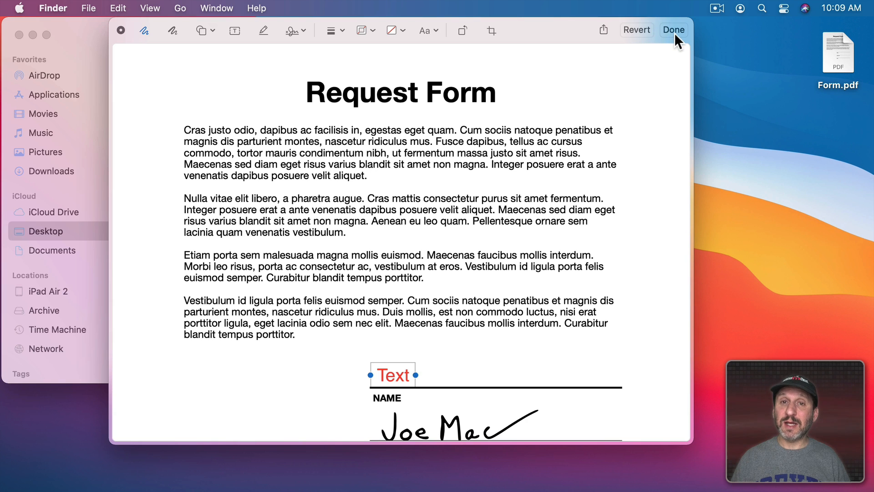
click(673, 30)
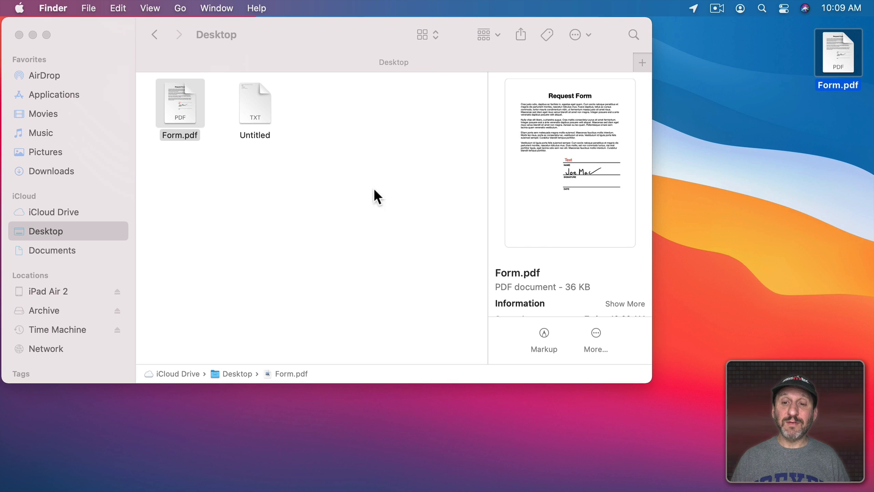
mouse_move(585, 188)
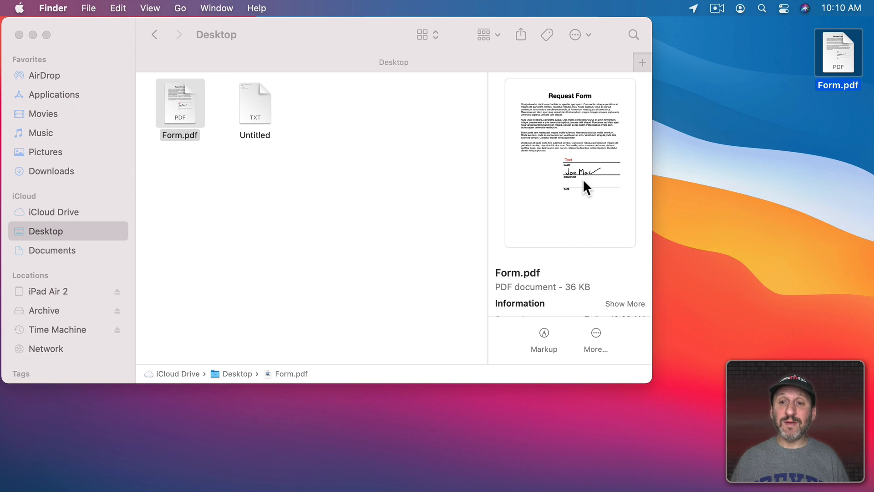
mouse_move(839, 61)
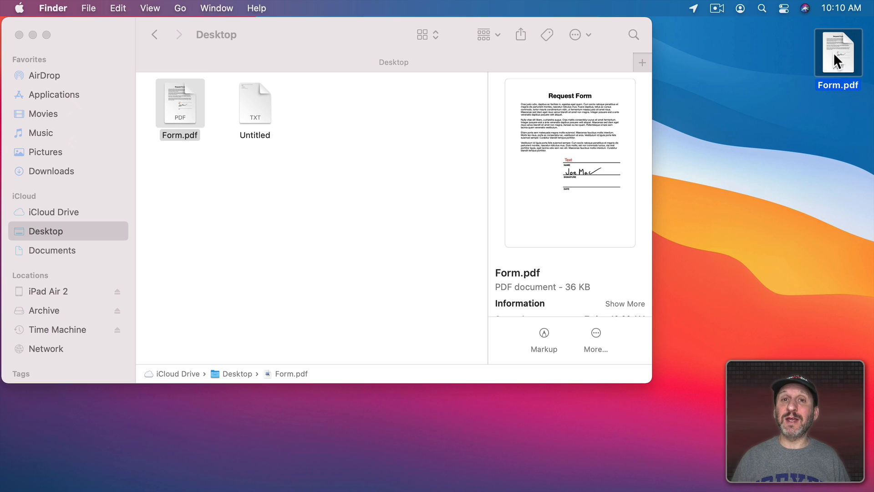
Right-click the desktop Form.pdf icon to show its actions menu
right_click(838, 52)
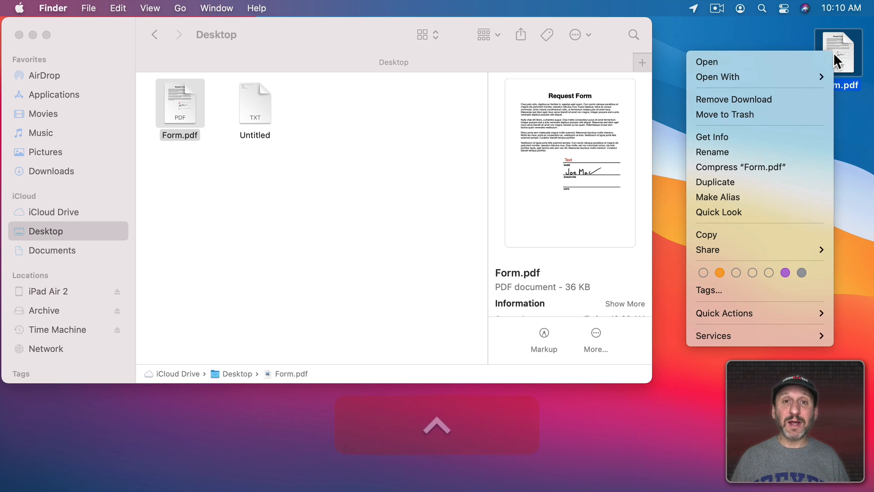